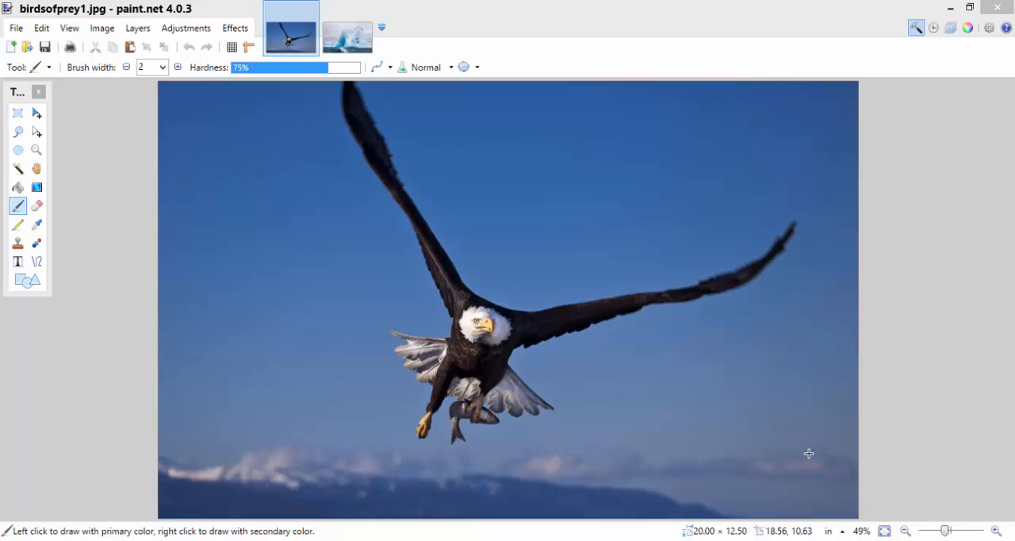
mouse_move(975, 367)
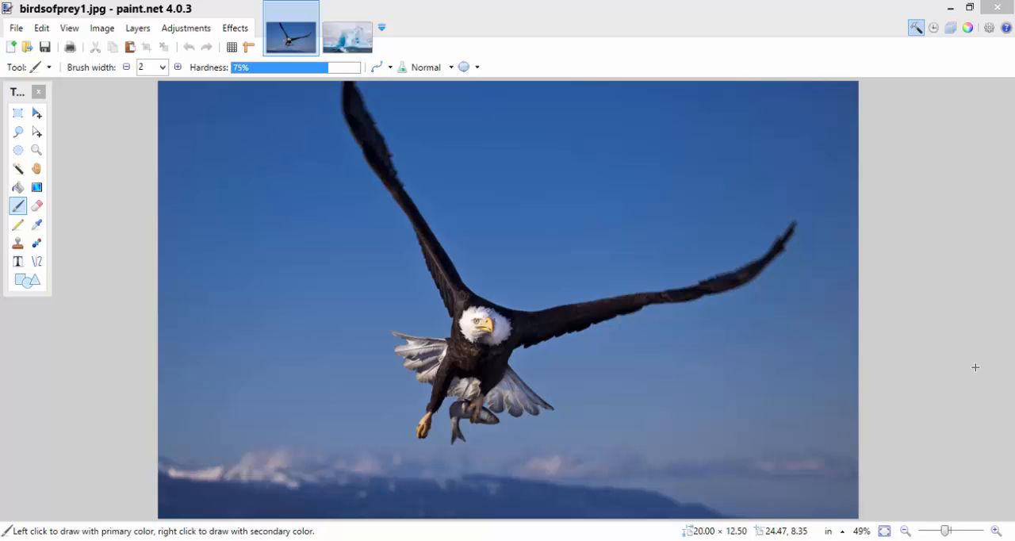
mouse_move(952, 356)
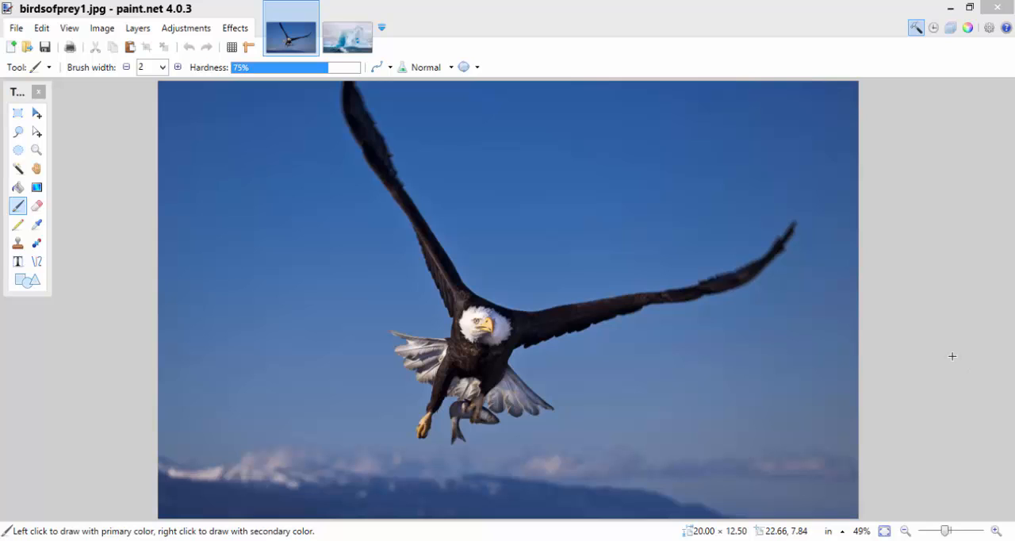
mouse_move(783, 6)
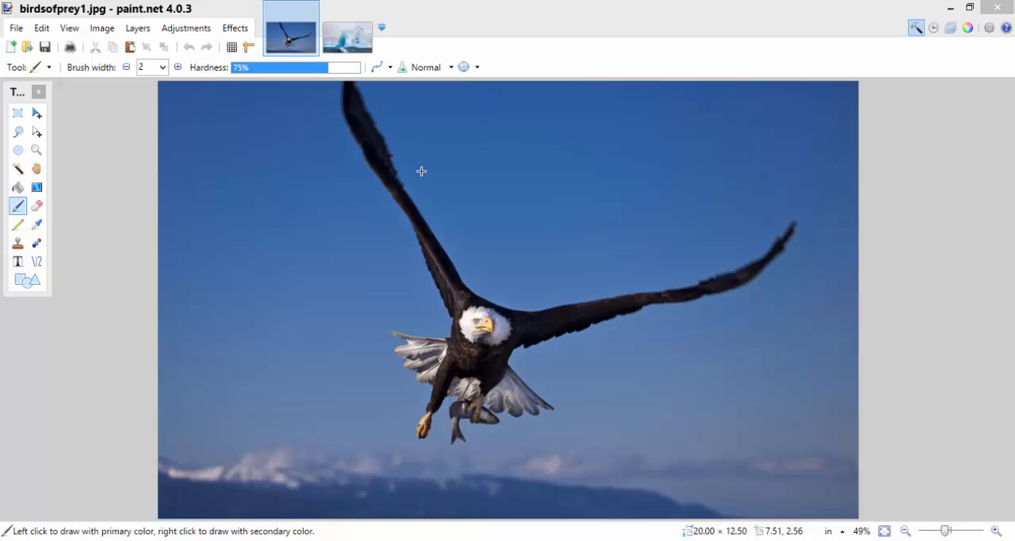
In the eagle photo, Magic Wand-select a patch of blue sky at about 39% tolerance
left_click(347, 36)
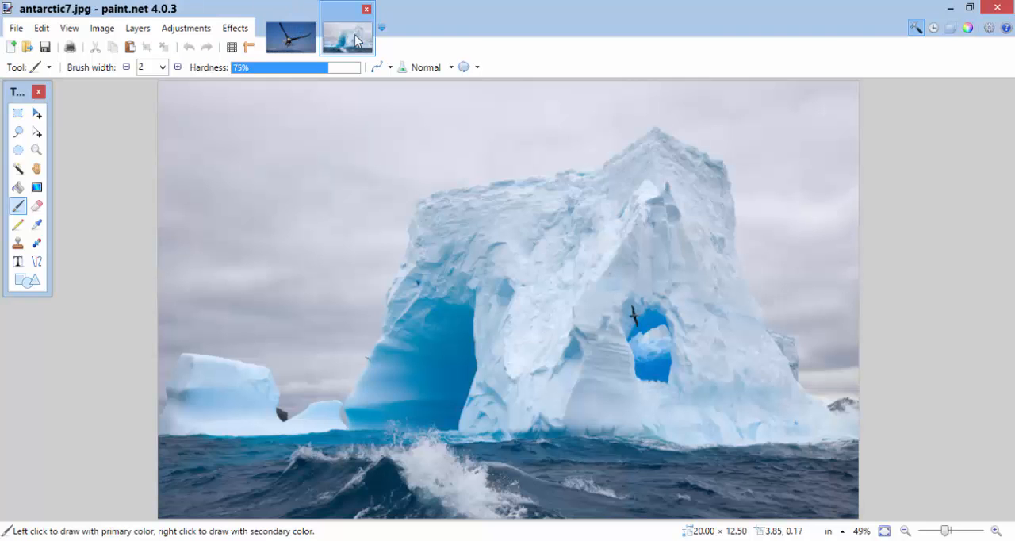
mouse_move(452, 211)
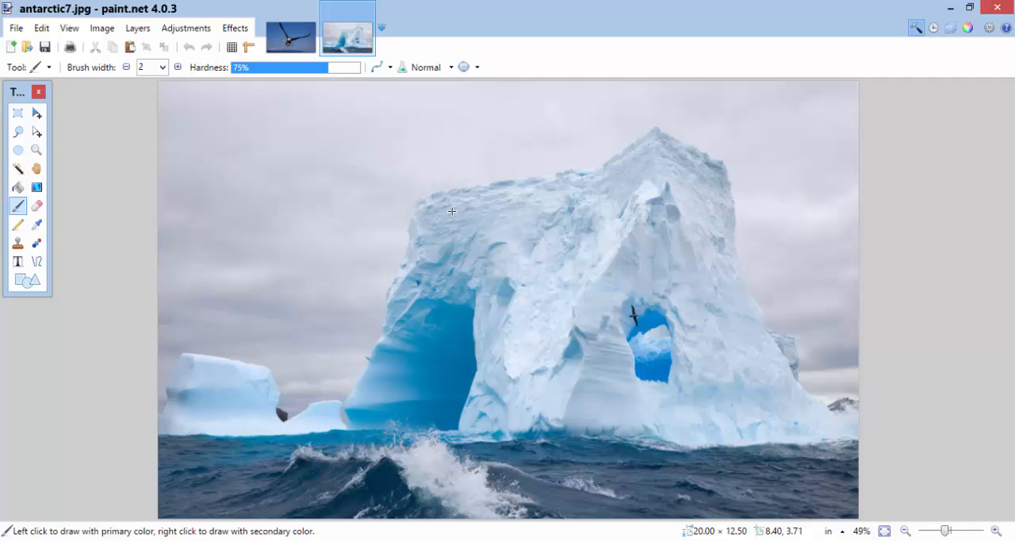
mouse_move(319, 84)
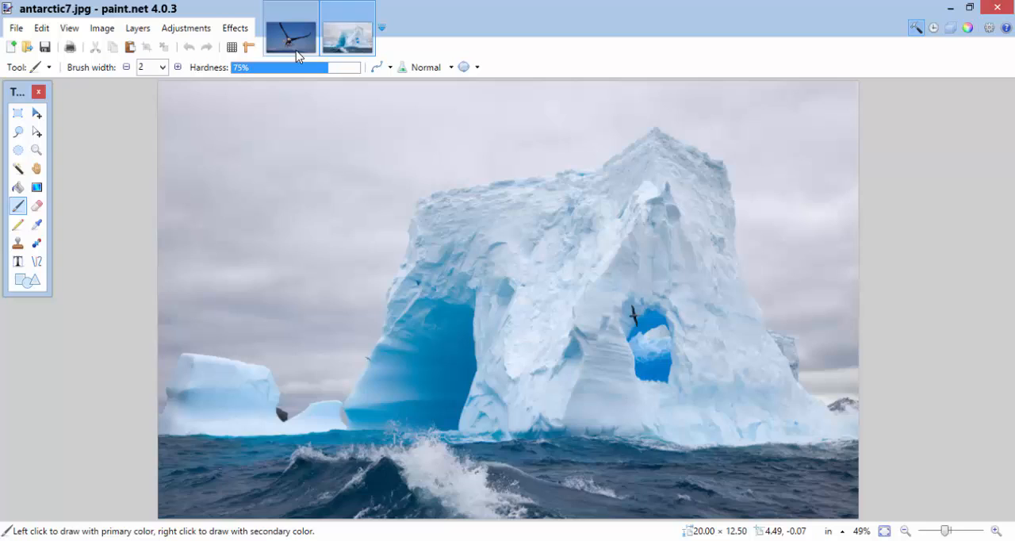
left_click(289, 32)
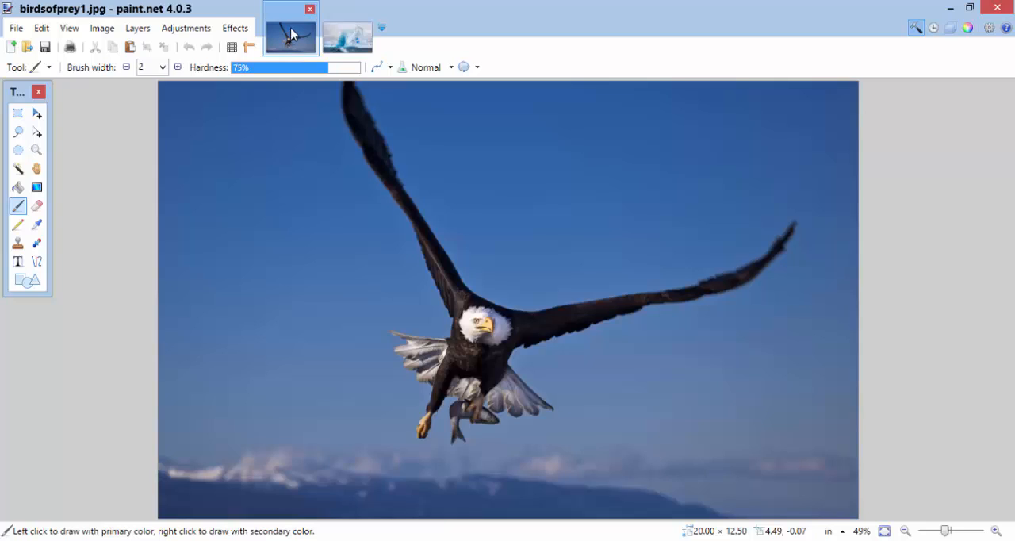
mouse_move(395, 257)
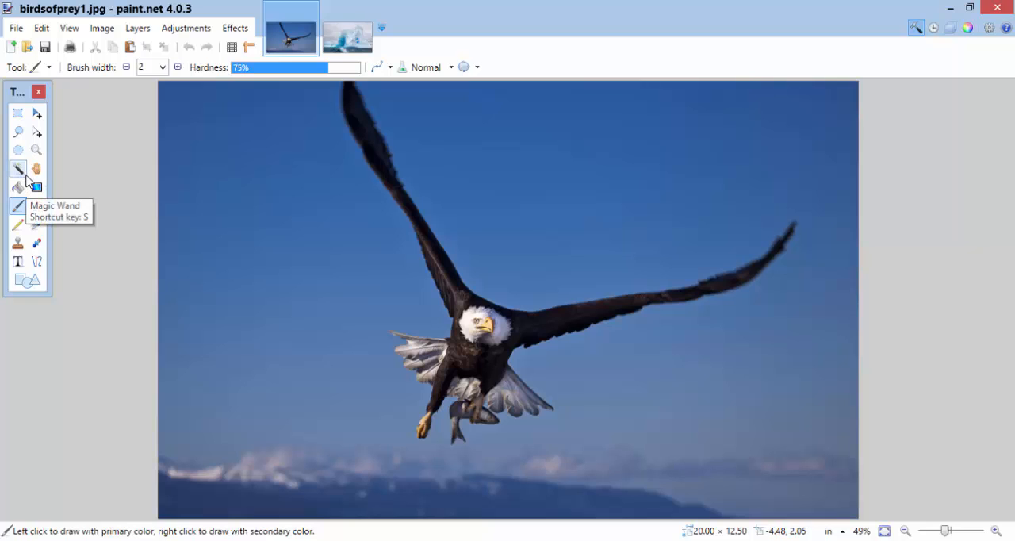
mouse_move(18, 176)
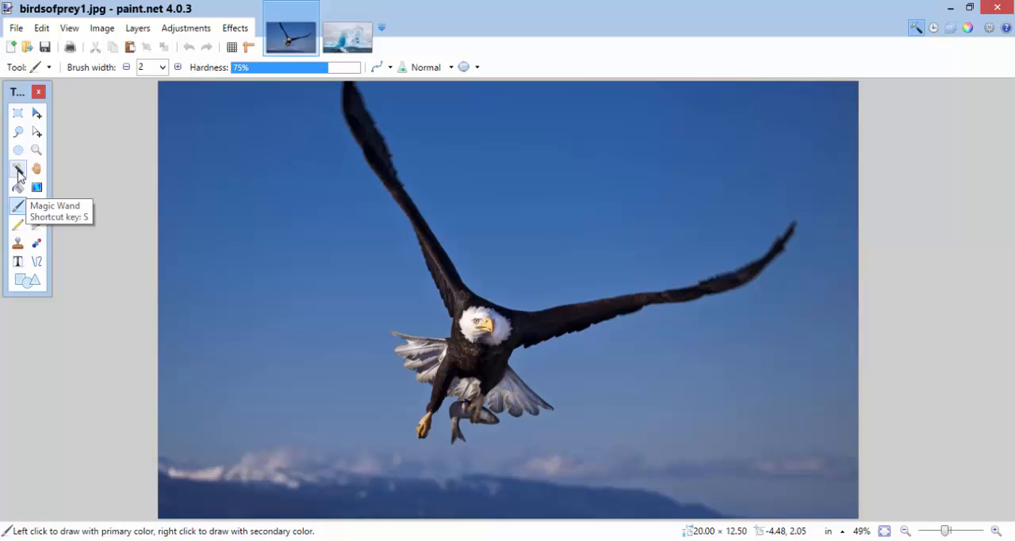
mouse_move(36, 206)
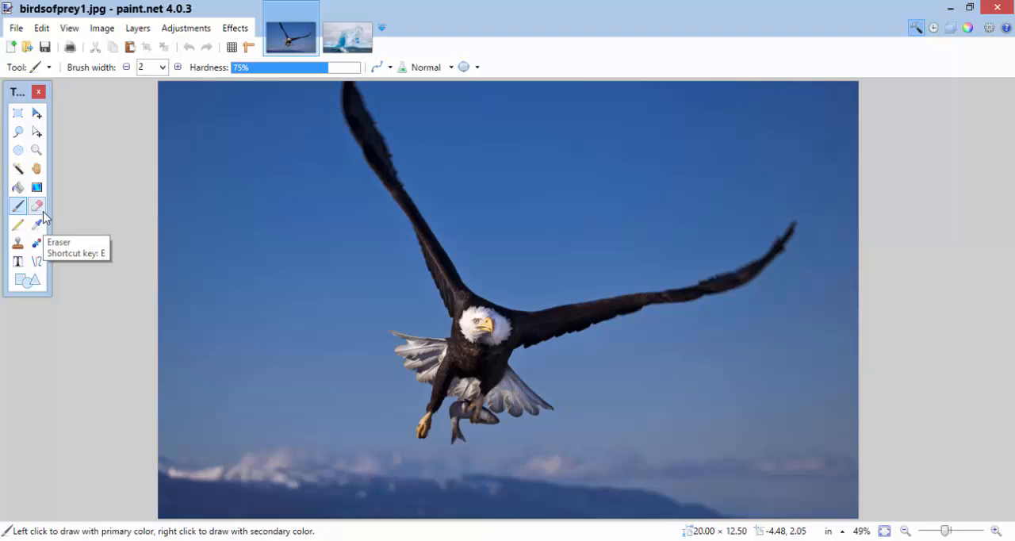
mouse_move(37, 225)
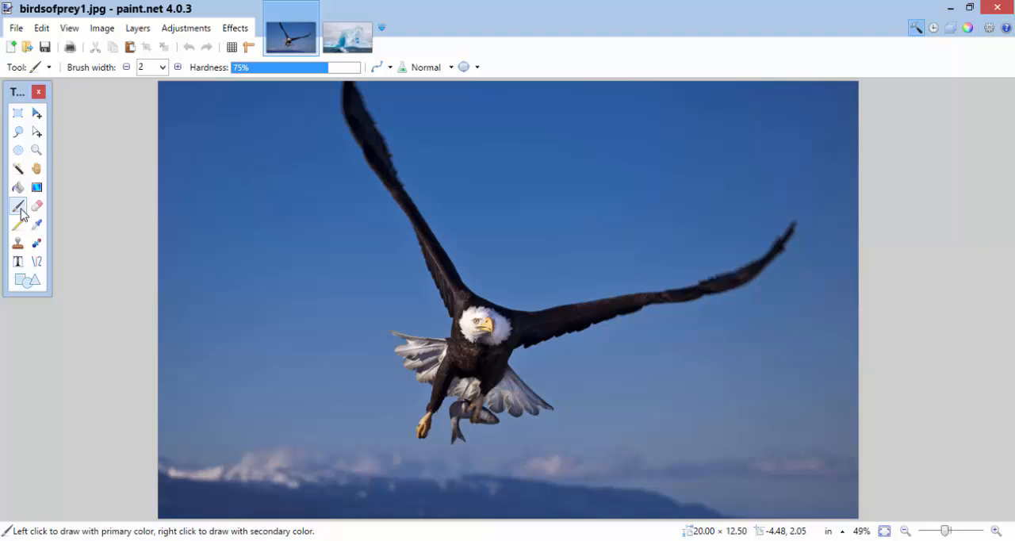
left_click(18, 168)
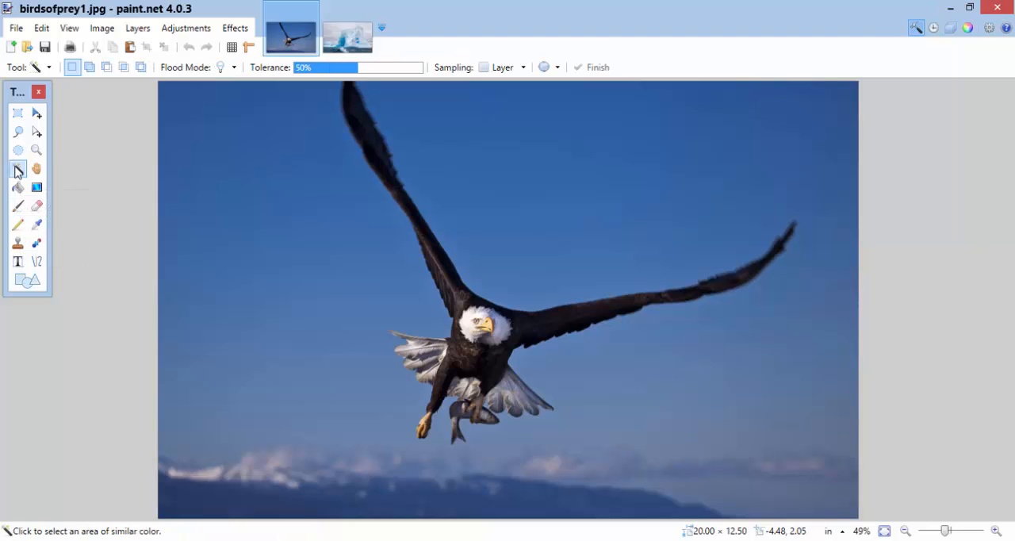
mouse_move(317, 255)
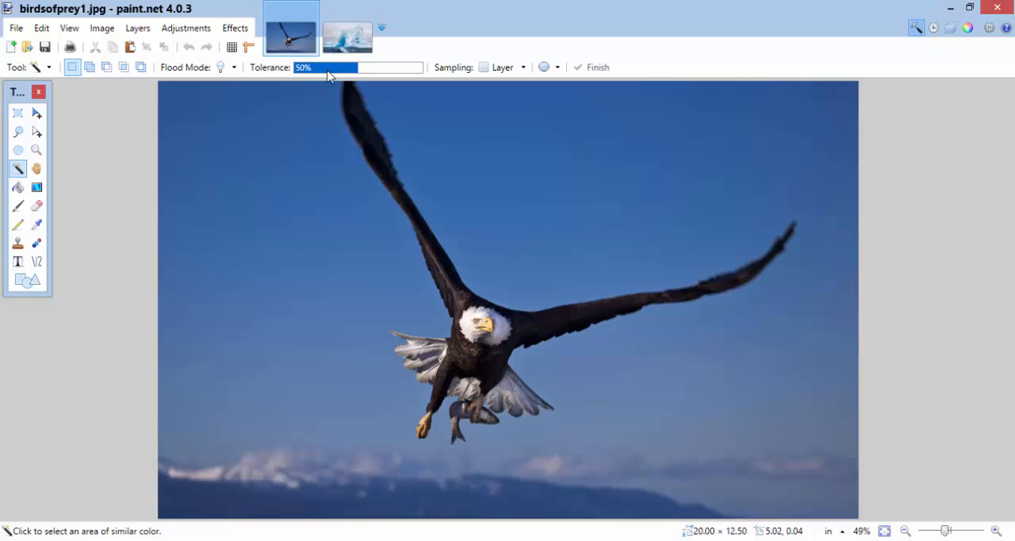
mouse_move(345, 73)
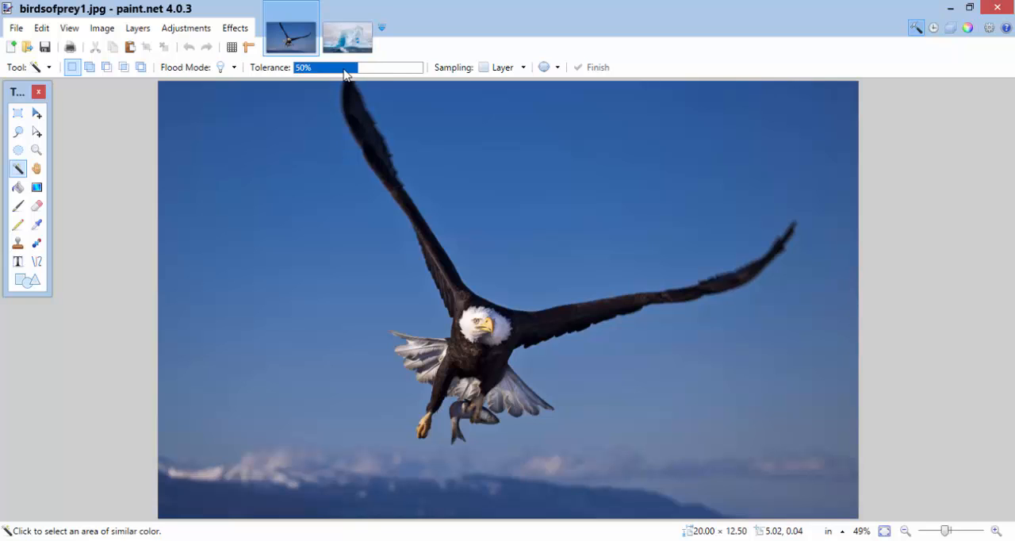
left_click_drag(349, 67, 421, 67)
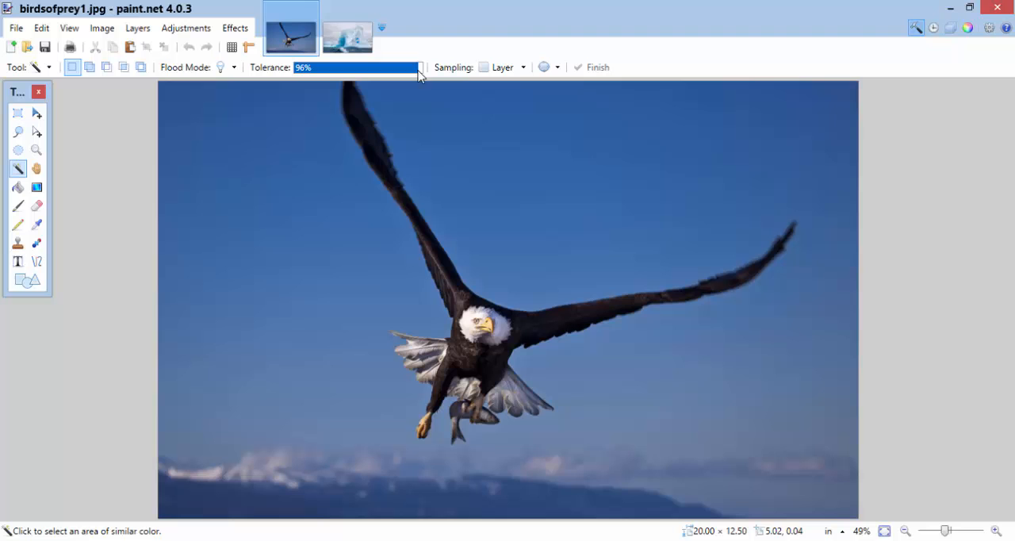
left_click(319, 169)
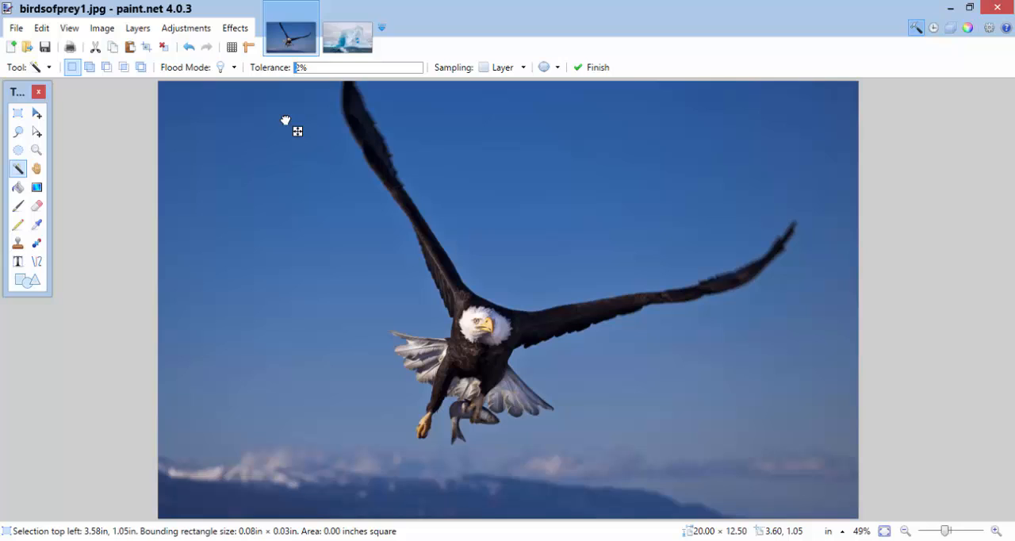
mouse_move(277, 255)
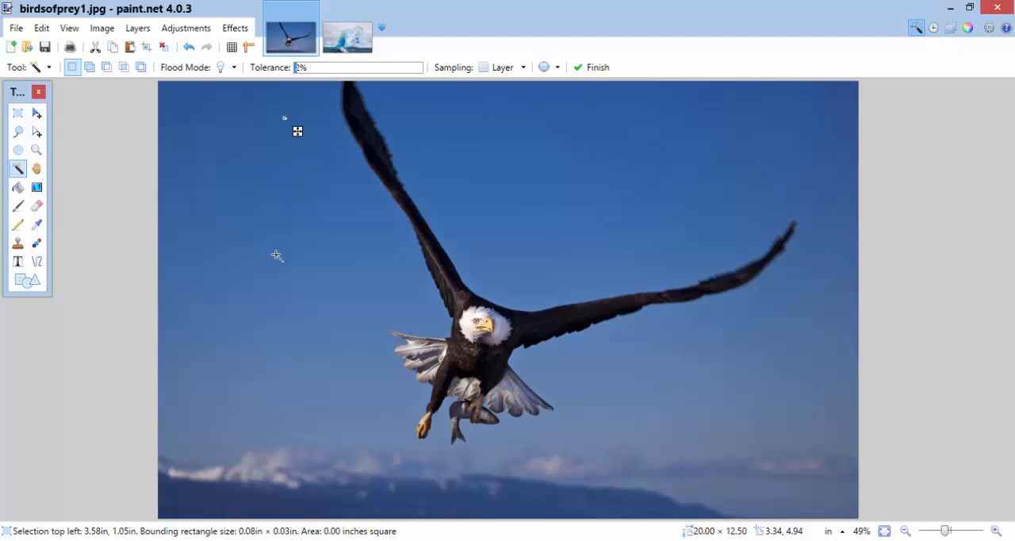
mouse_move(308, 28)
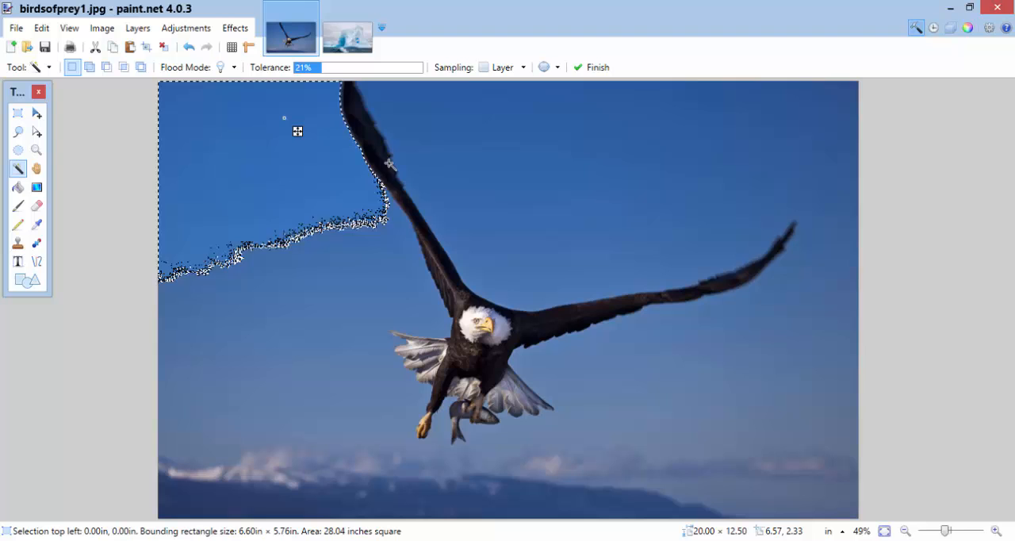
mouse_move(367, 163)
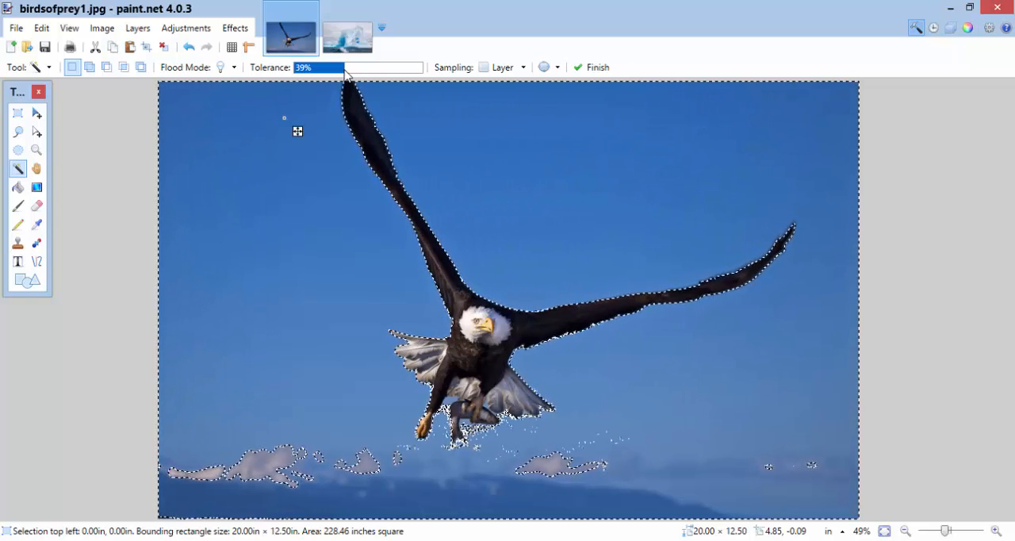
Delete the selected sky, then zoom in twice on the eagle cut-out
key("Delete")
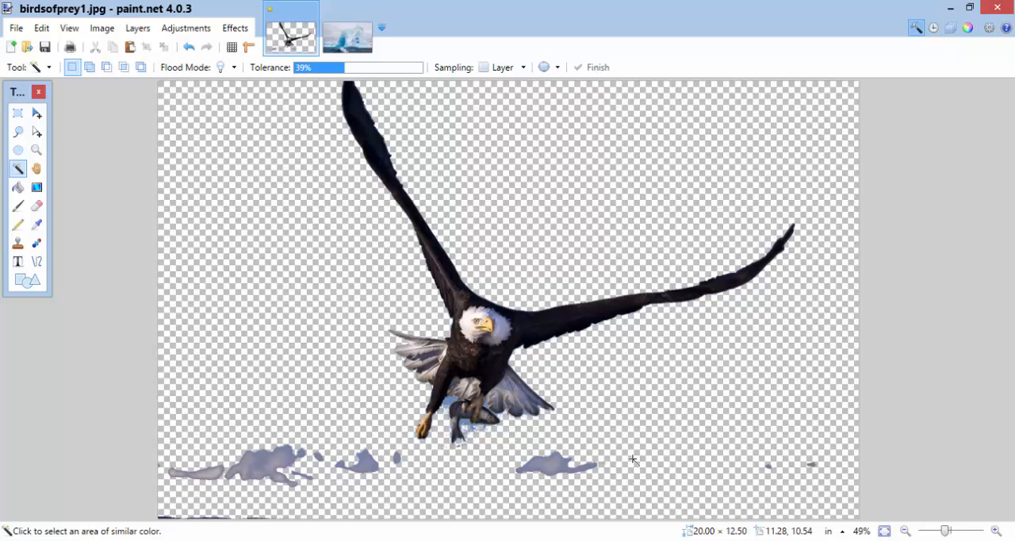
left_click(993, 530)
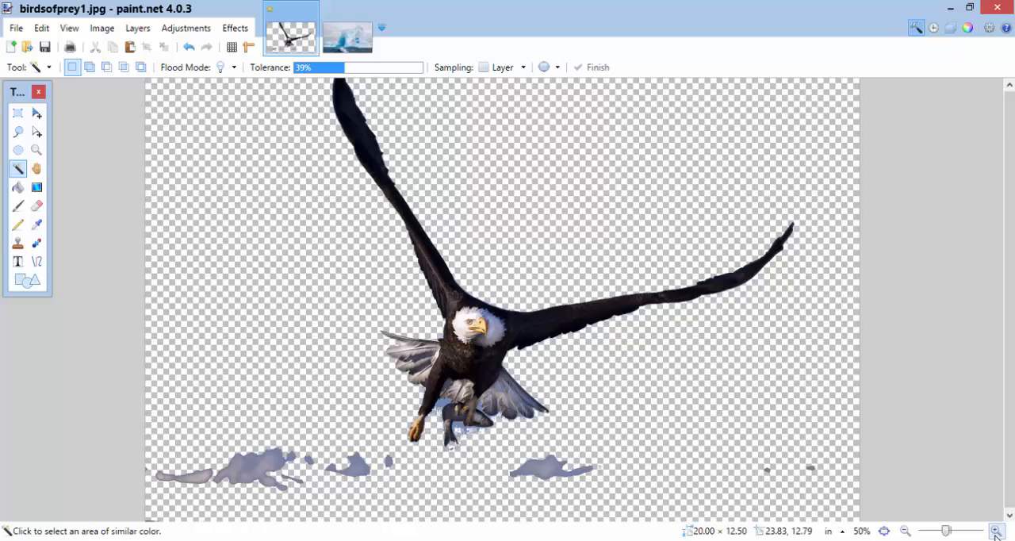
left_click(994, 530)
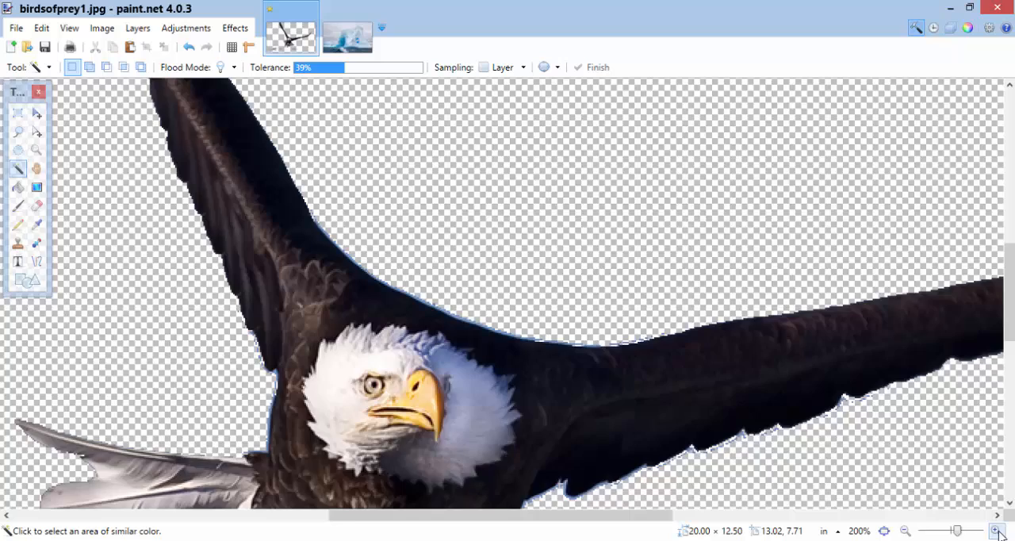
Zoom in further and select the leftover blue fringe along the upper wing edge
left_click(999, 531)
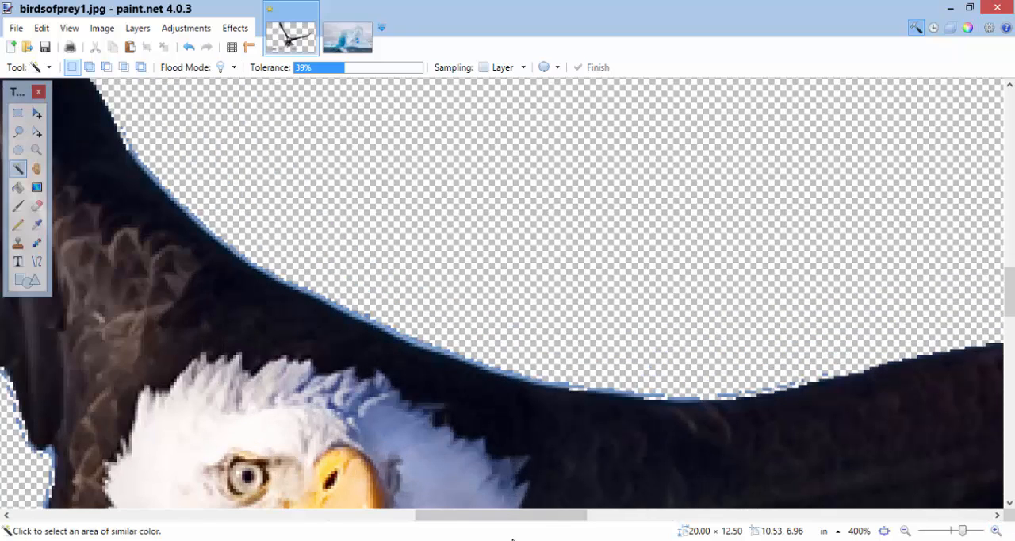
left_click(419, 339)
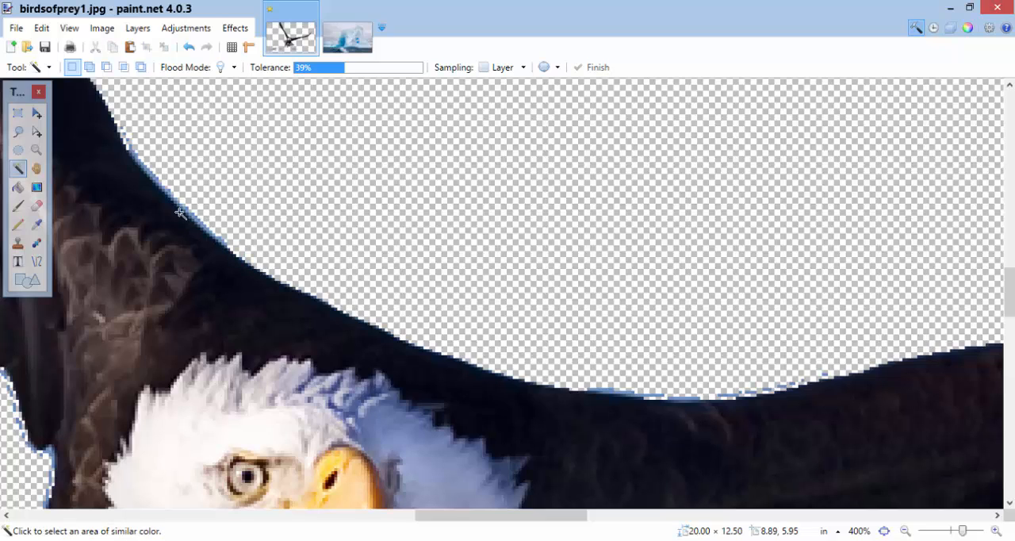
mouse_move(189, 215)
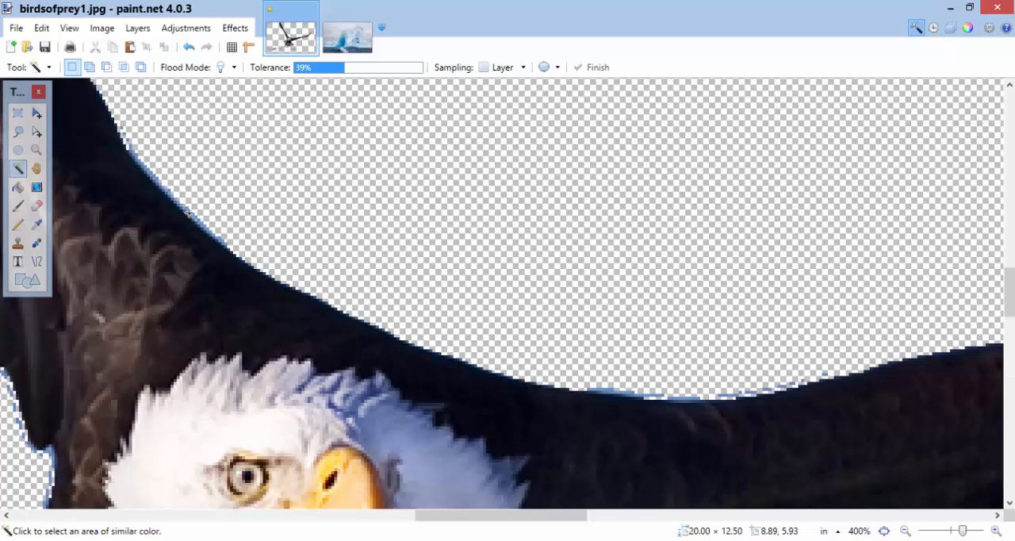
left_click(191, 214)
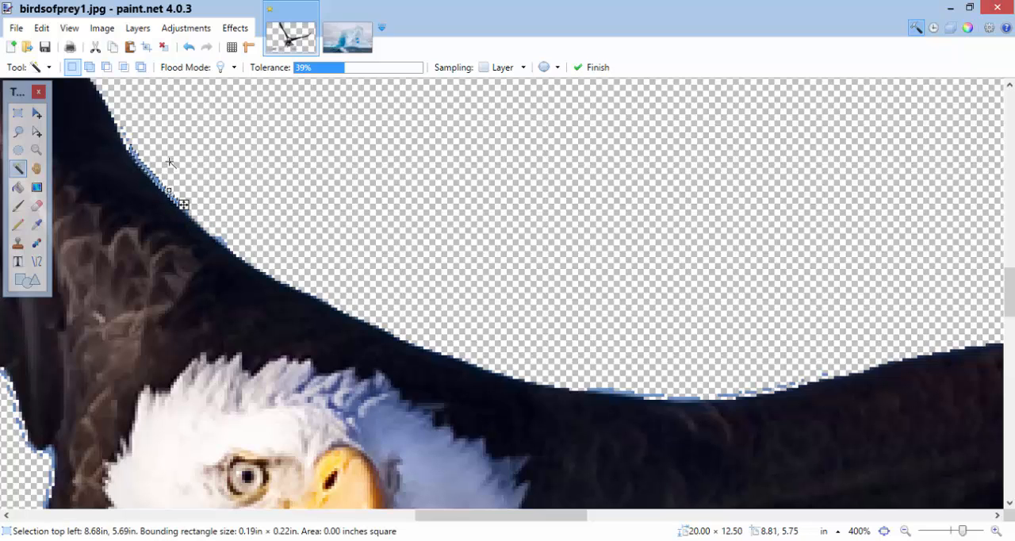
left_click(594, 67)
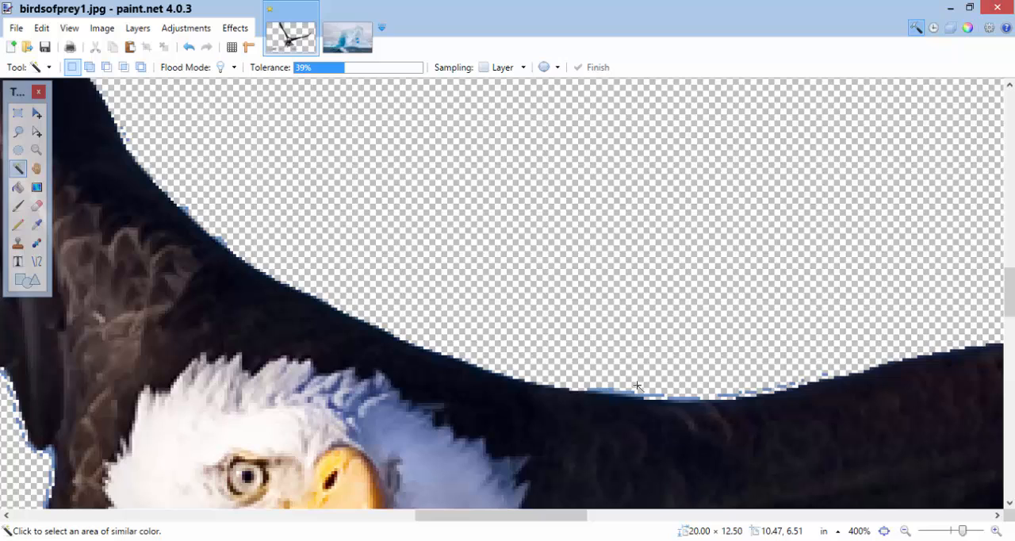
mouse_move(628, 371)
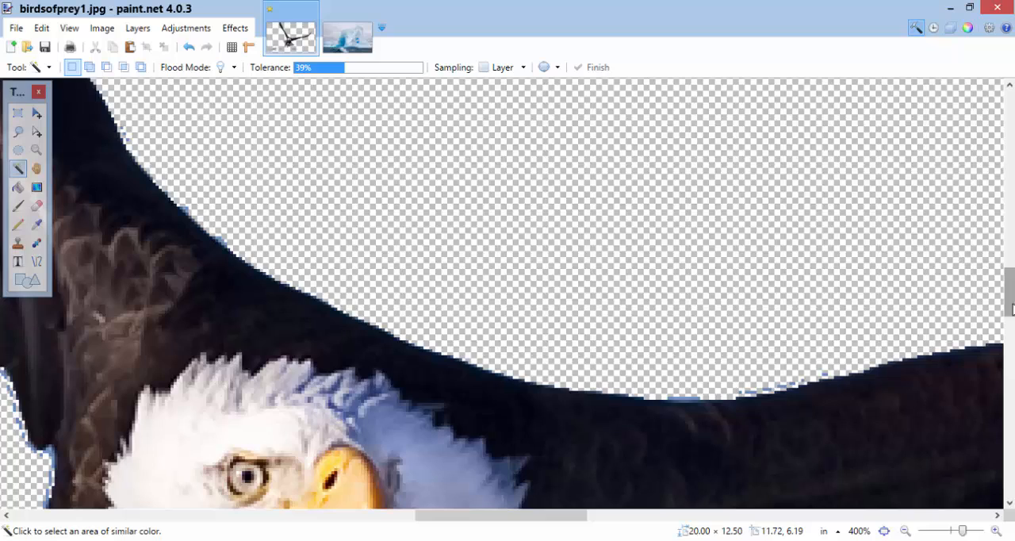
scroll("down", 3)
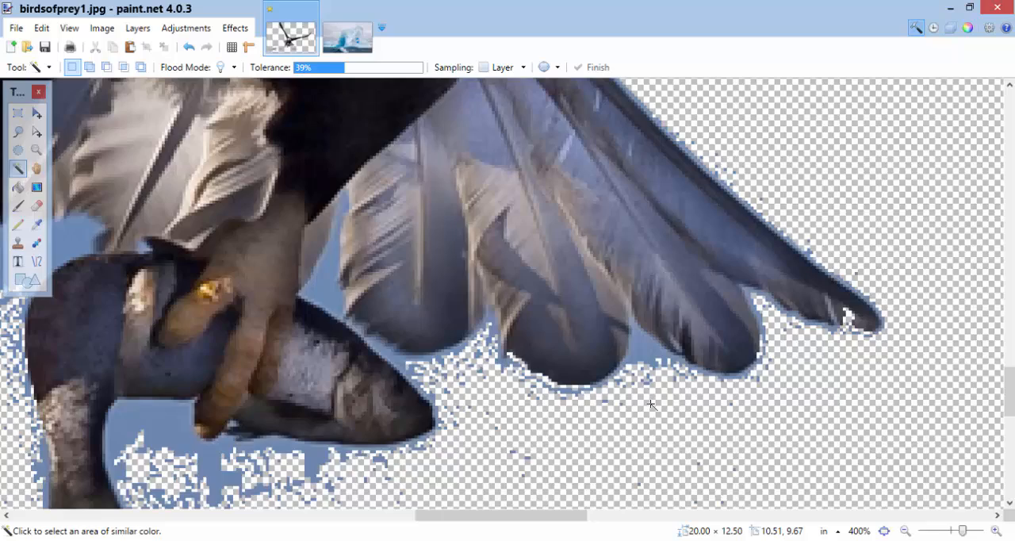
Clear sky between the tail feathers, beside the talon and below the fish, then zoom out
left_click(647, 347)
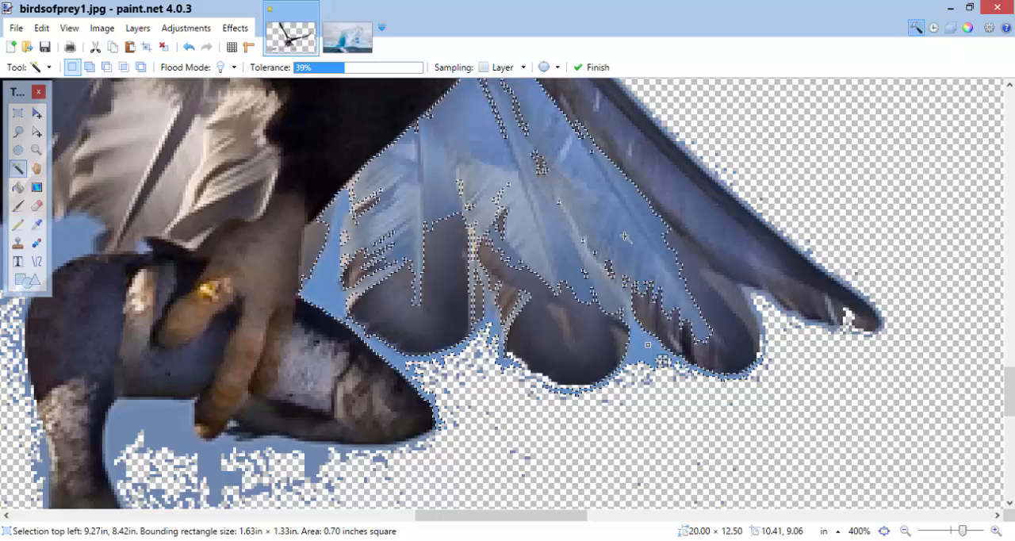
mouse_move(315, 118)
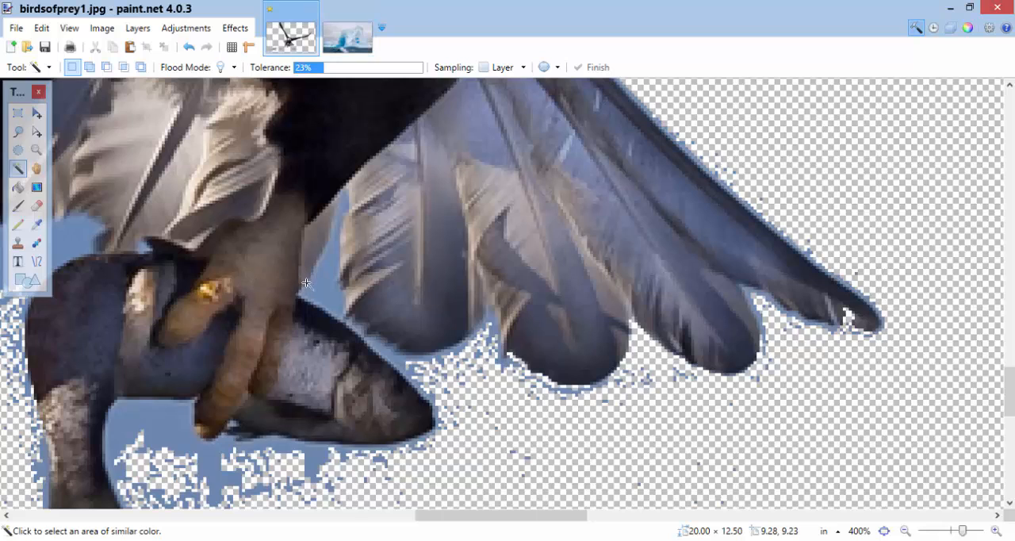
left_click(316, 290)
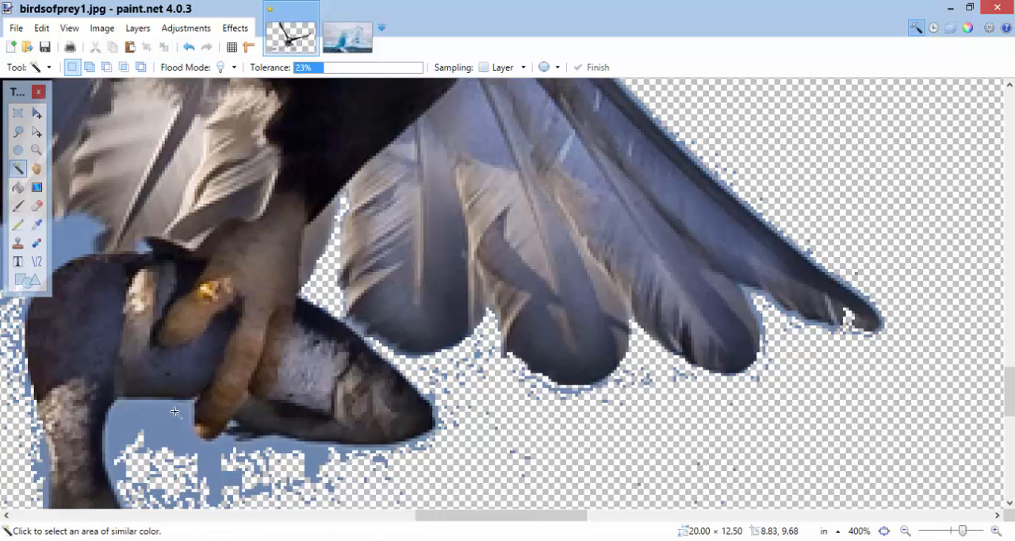
left_click(174, 411)
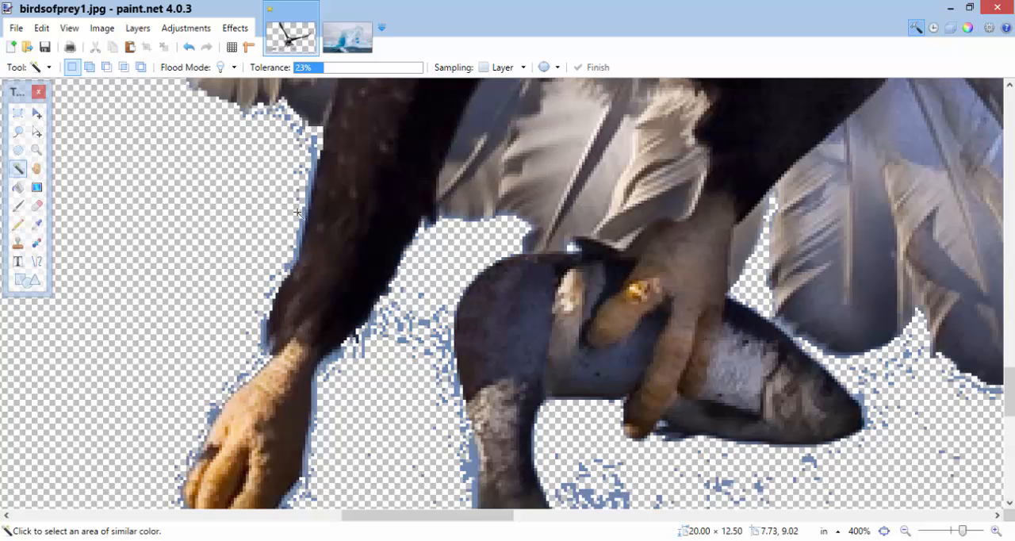
mouse_move(305, 194)
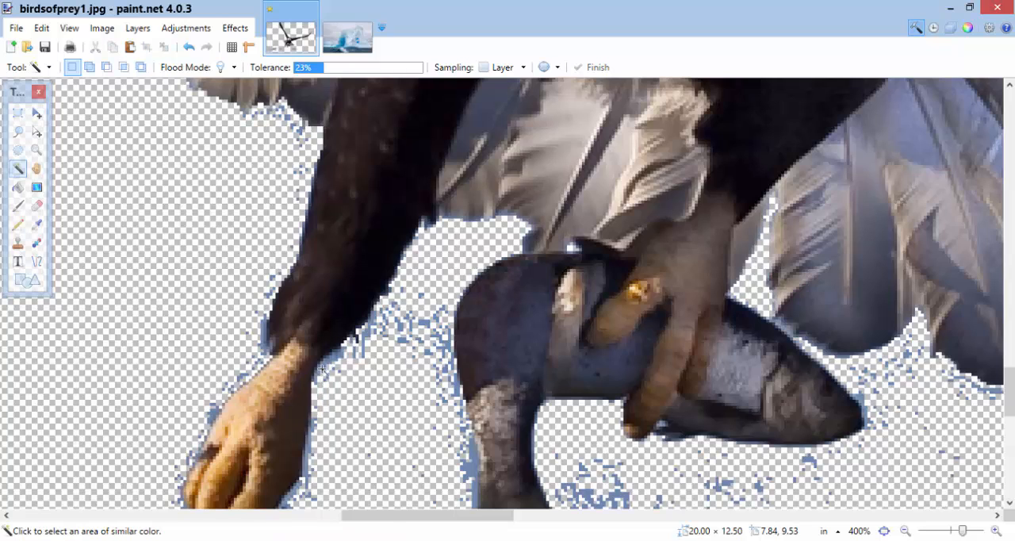
mouse_move(464, 472)
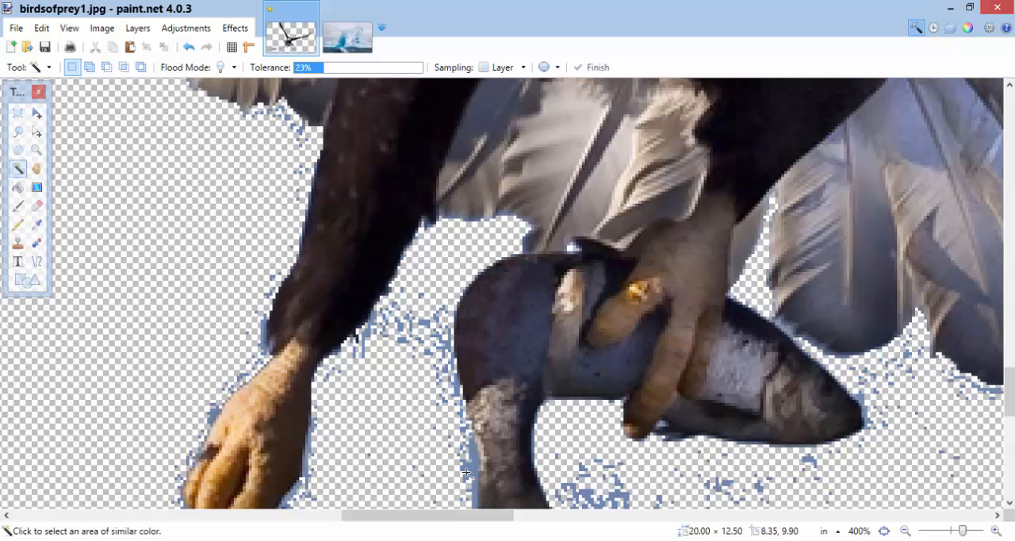
mouse_move(225, 221)
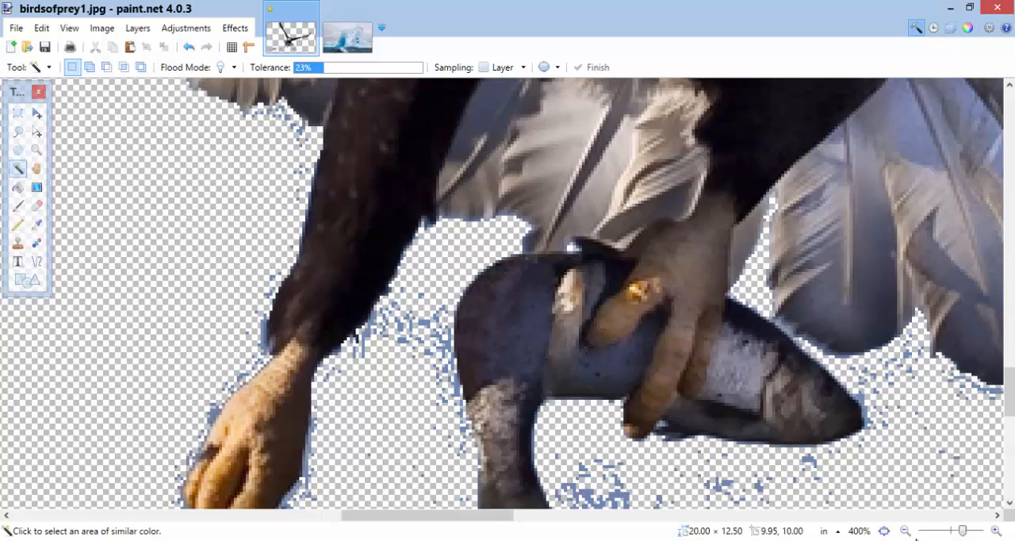
left_click(905, 531)
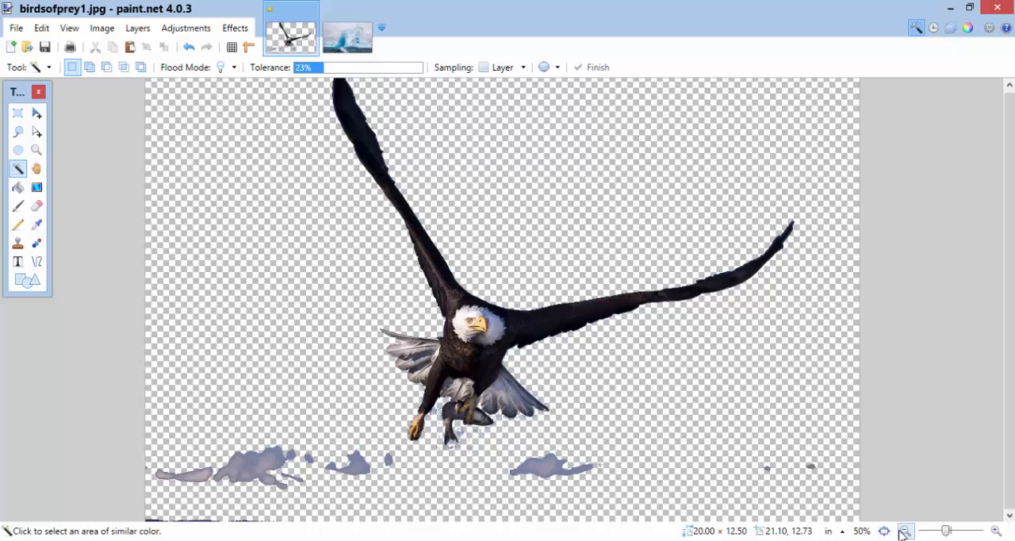
mouse_move(94, 267)
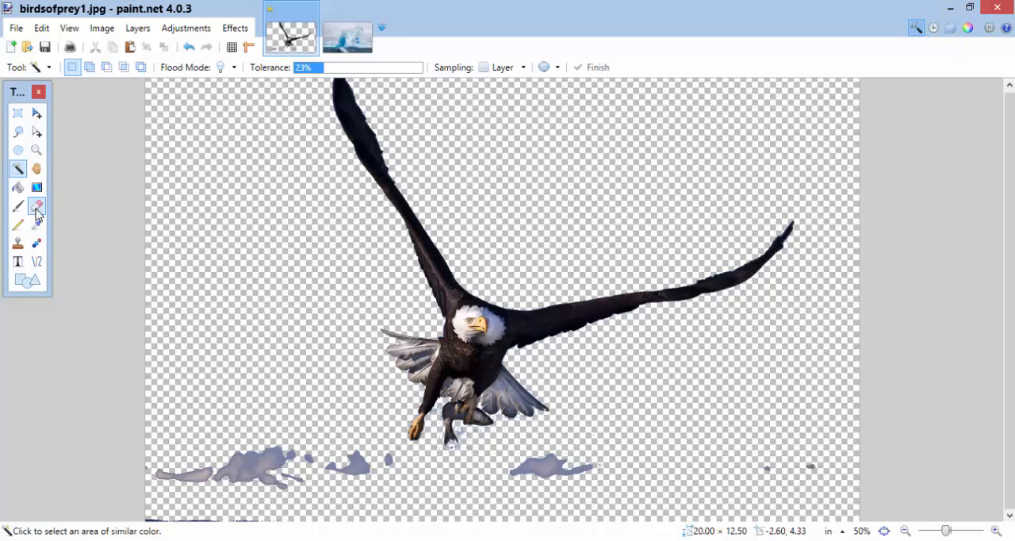
Erase the blue blotches along the canvas bottom with a 225-wide eraser
left_click(36, 205)
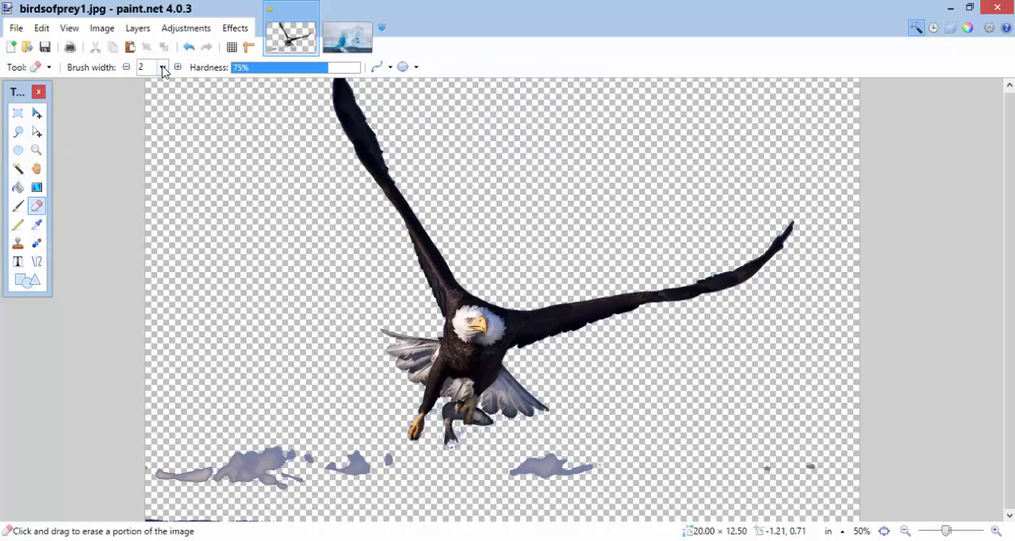
left_click(162, 67)
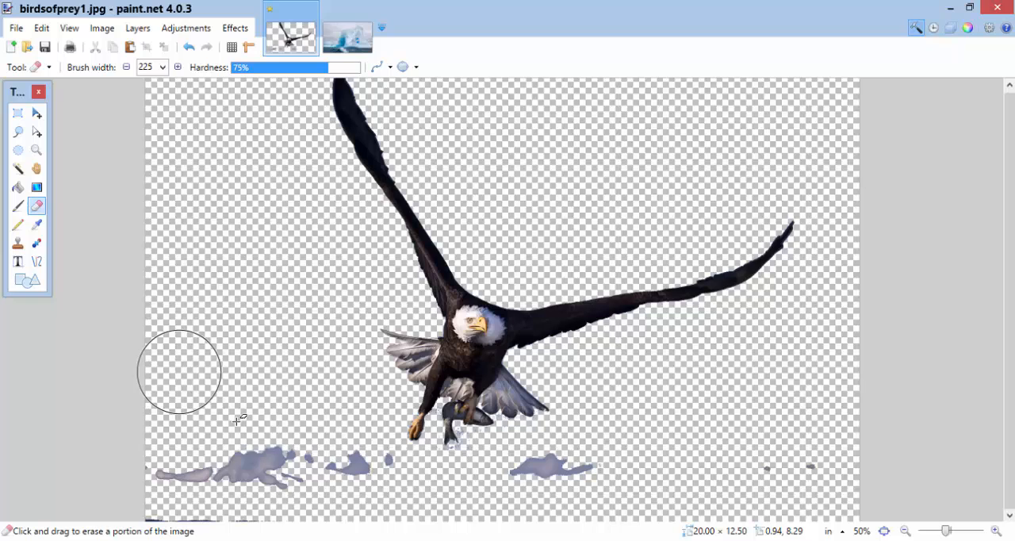
left_click_drag(178, 371, 241, 448)
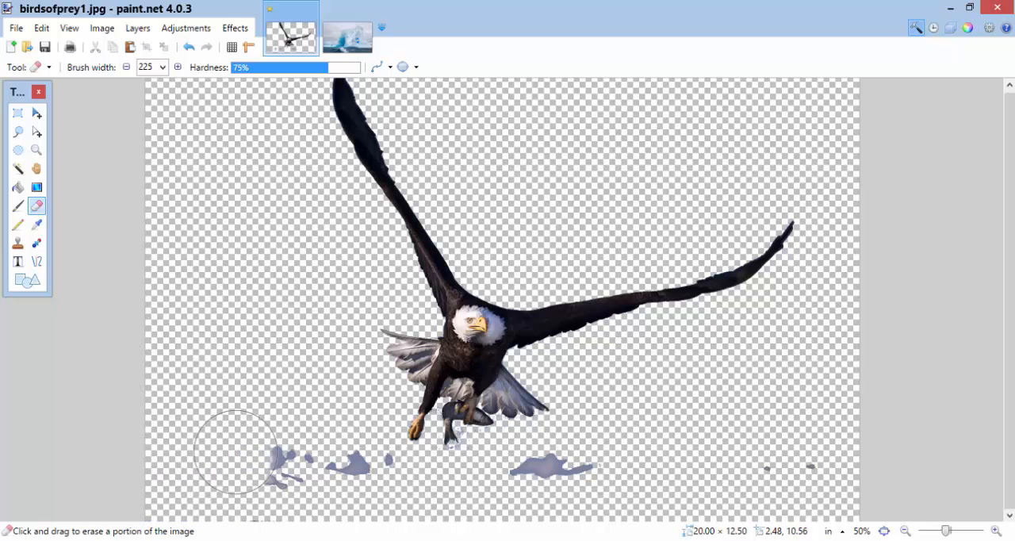
left_click_drag(238, 452, 468, 483)
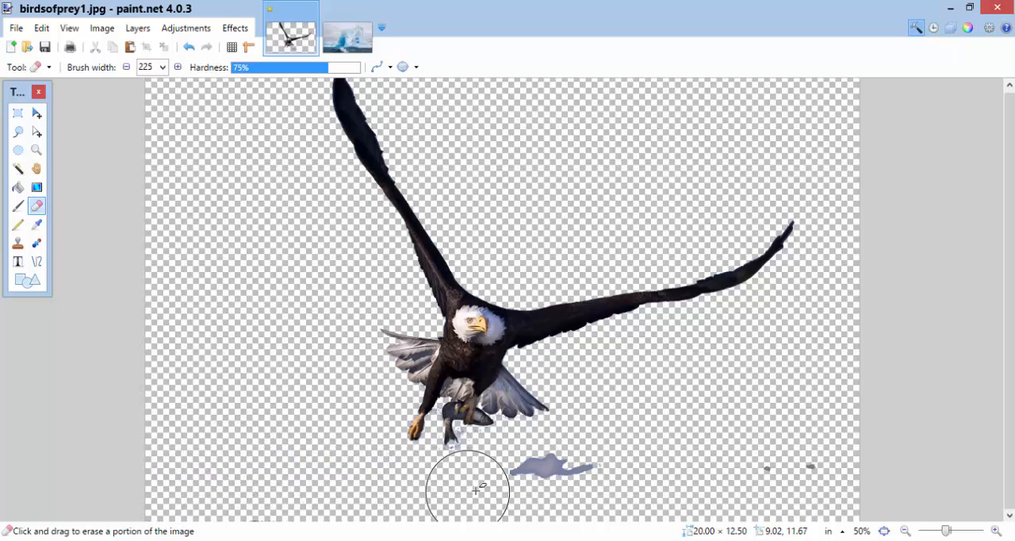
left_click_drag(468, 488, 824, 468)
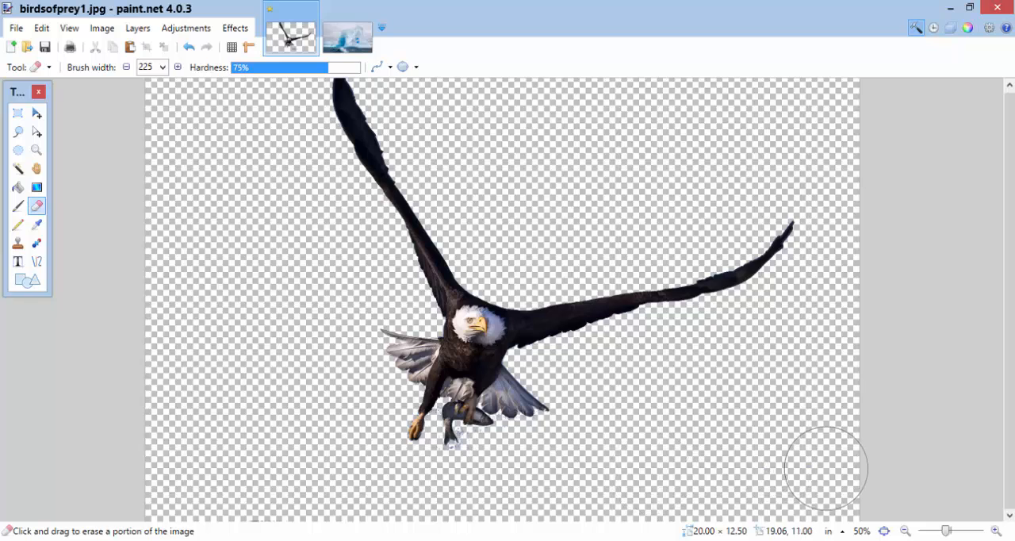
mouse_move(656, 167)
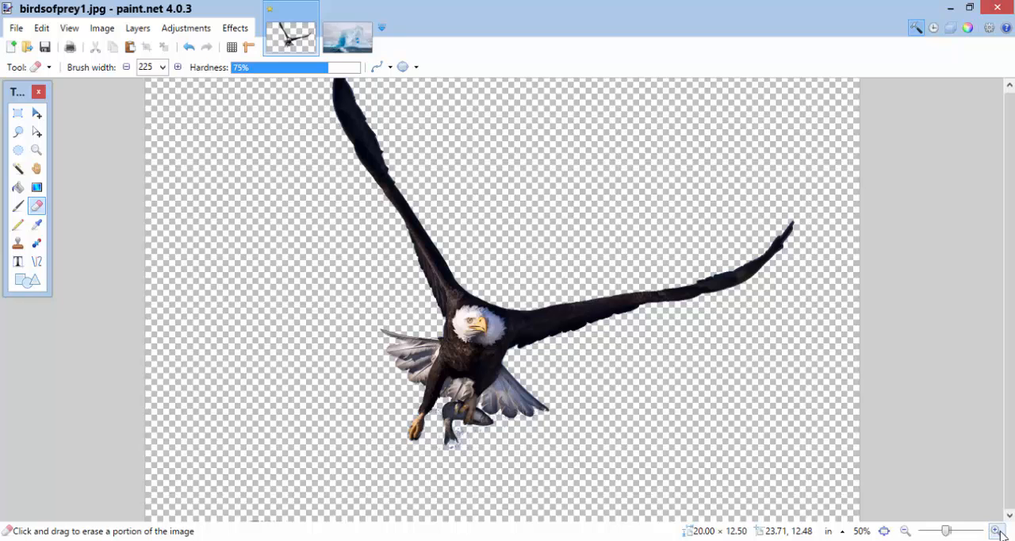
left_click(998, 531)
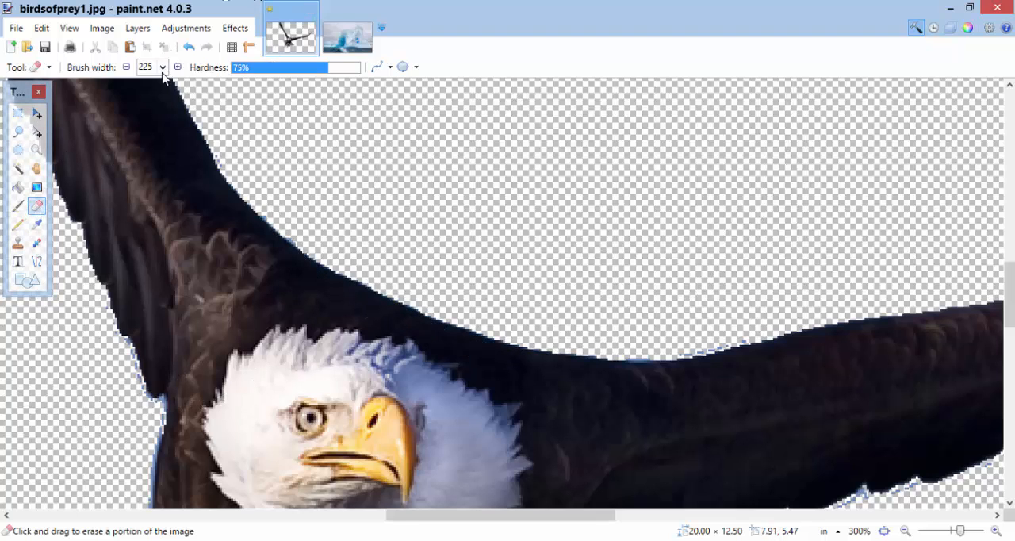
With a small eraser, clean the blue fringe along the eagle's side, body and wing edge
left_click(163, 67)
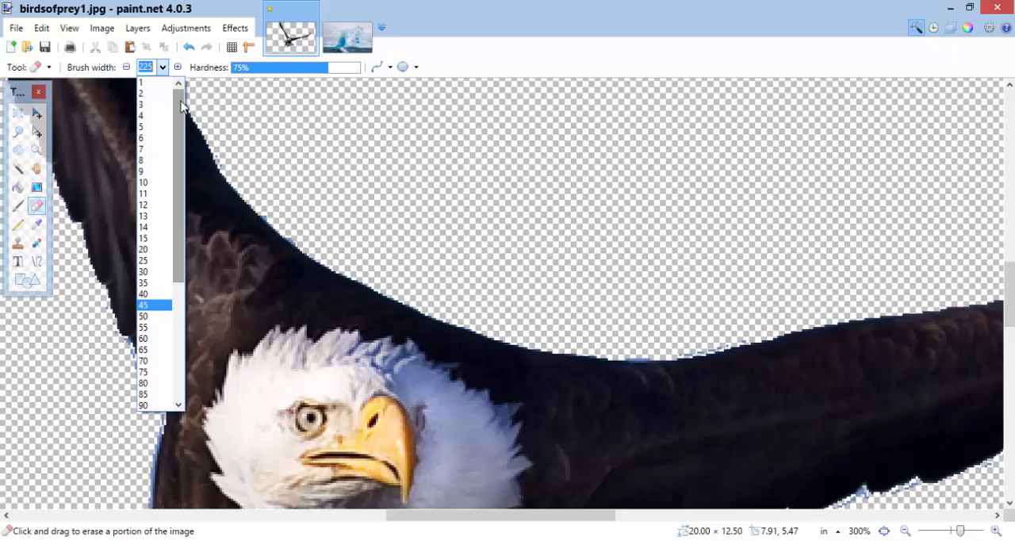
left_click(143, 194)
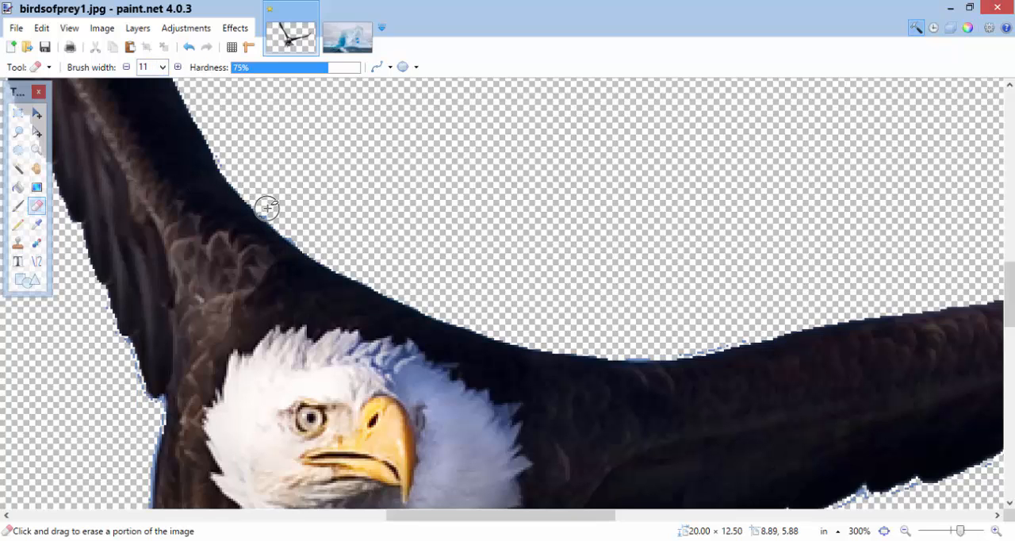
mouse_move(304, 243)
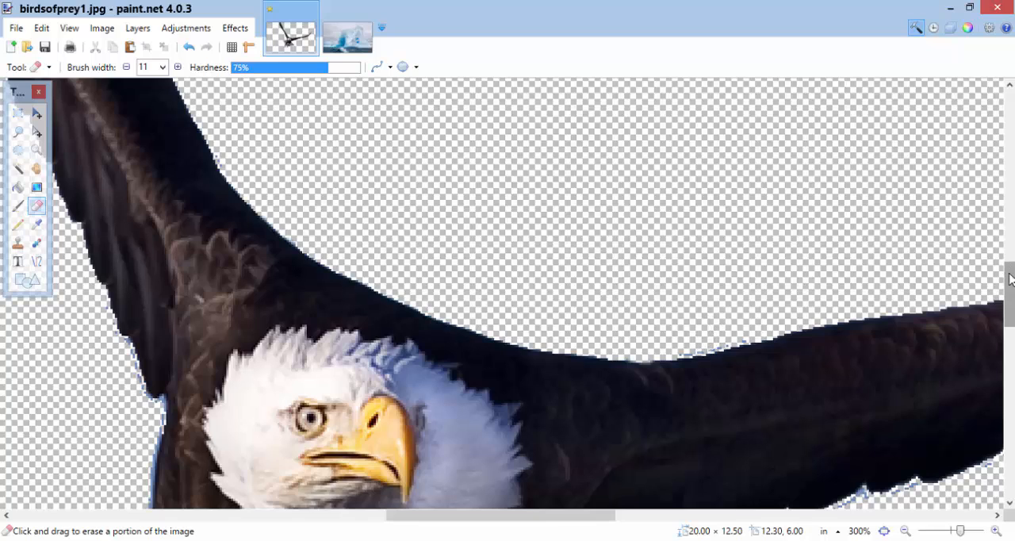
scroll("down", 3)
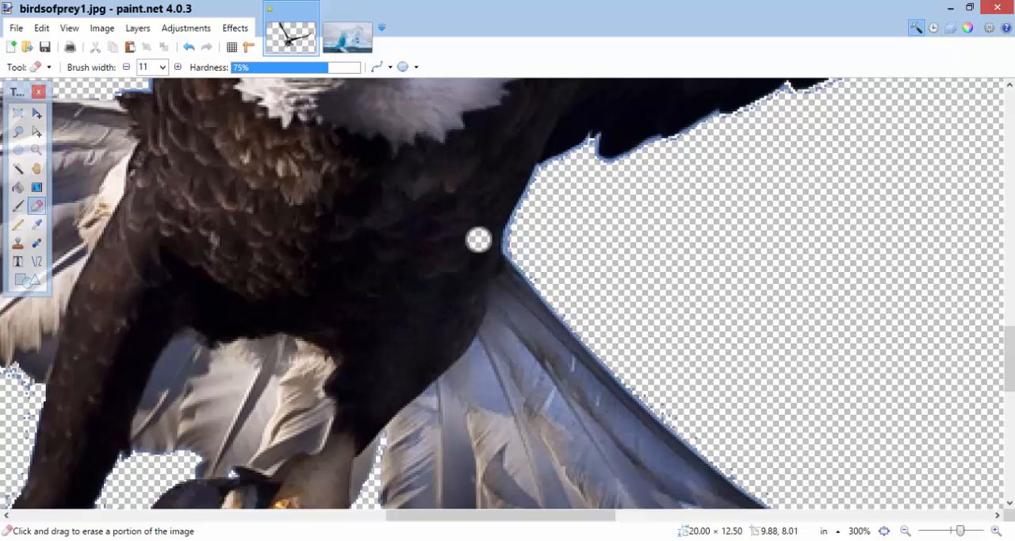
left_click_drag(480, 239, 357, 194)
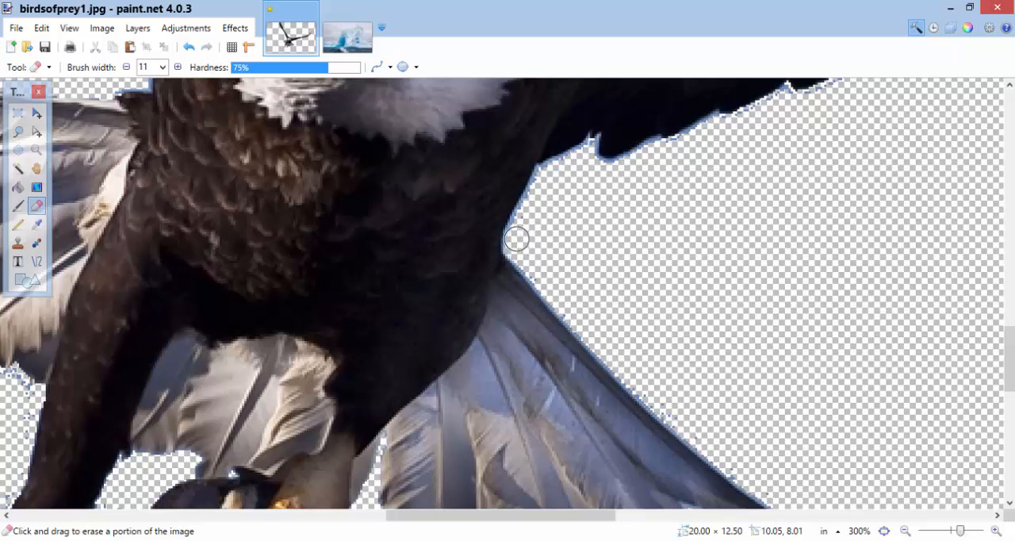
left_click_drag(515, 239, 547, 178)
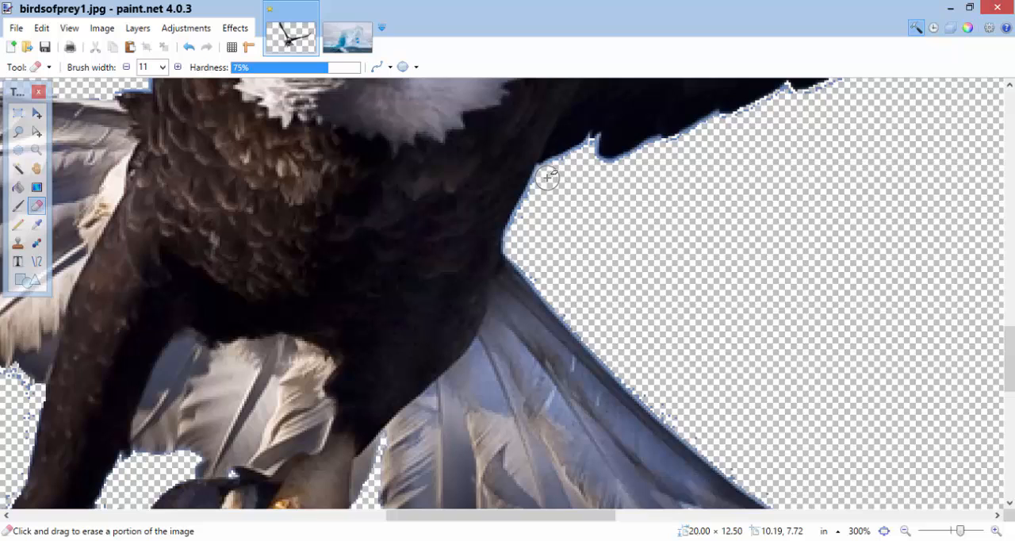
mouse_move(566, 176)
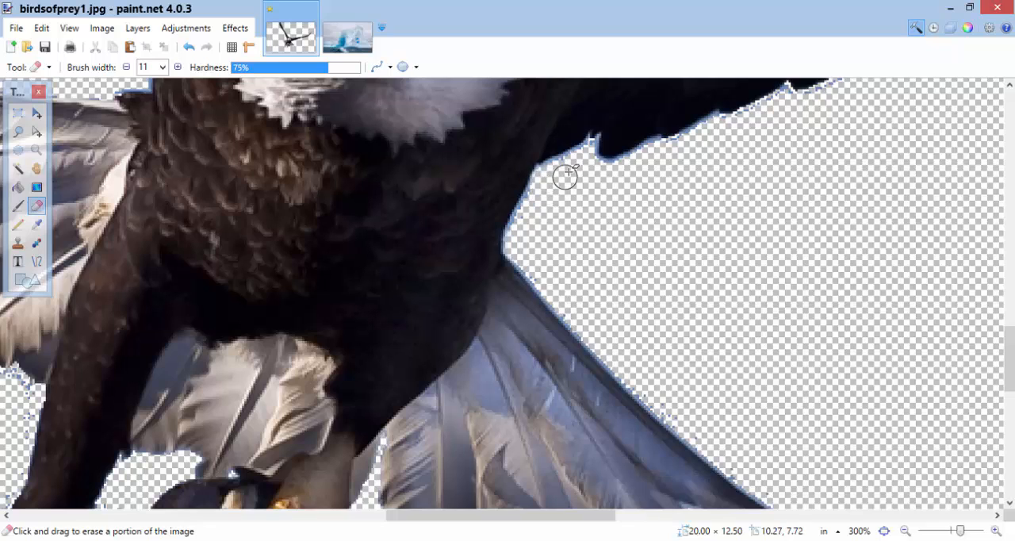
mouse_move(603, 169)
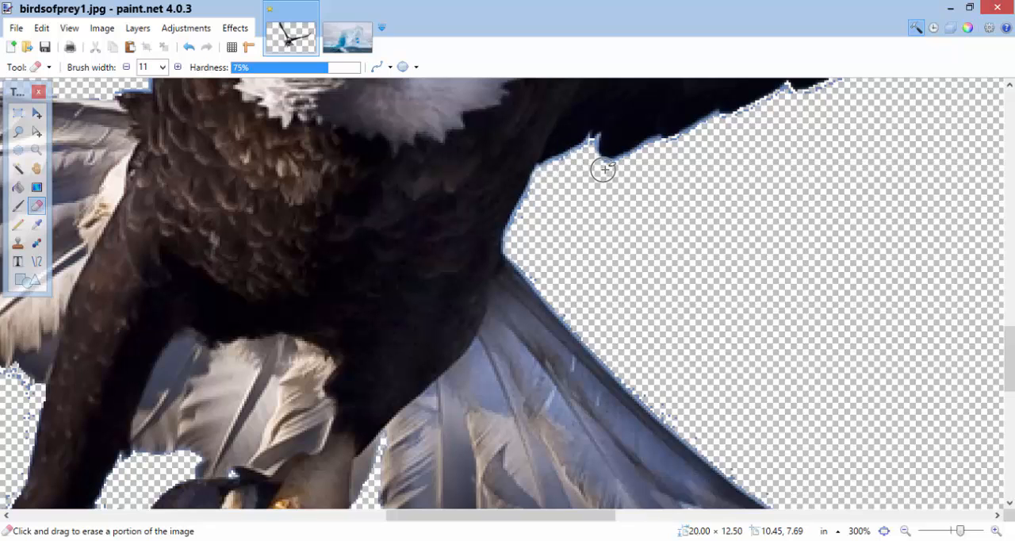
left_click_drag(603, 168, 657, 152)
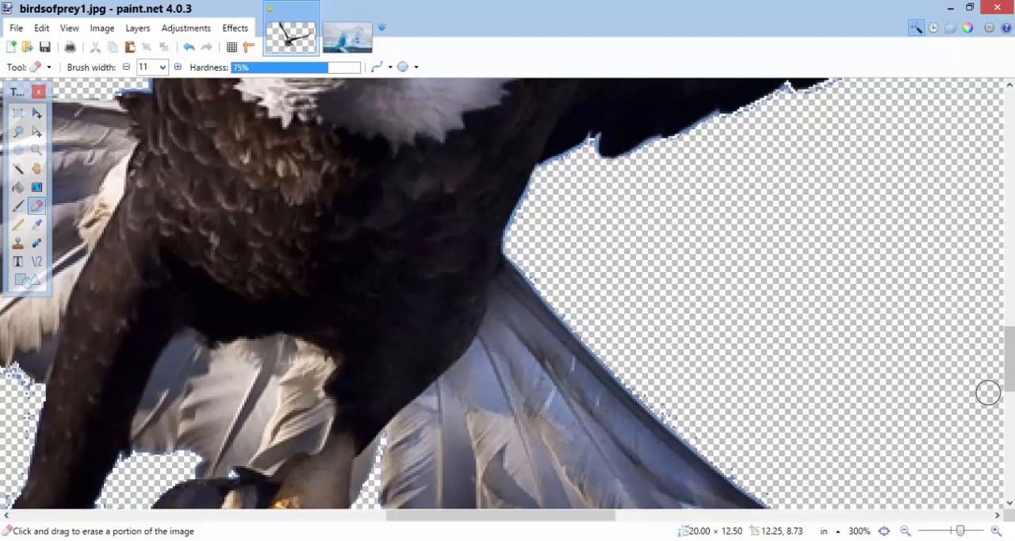
Erase the blue specks beneath the fish's tail and to the left of the fish
scroll("down", 3)
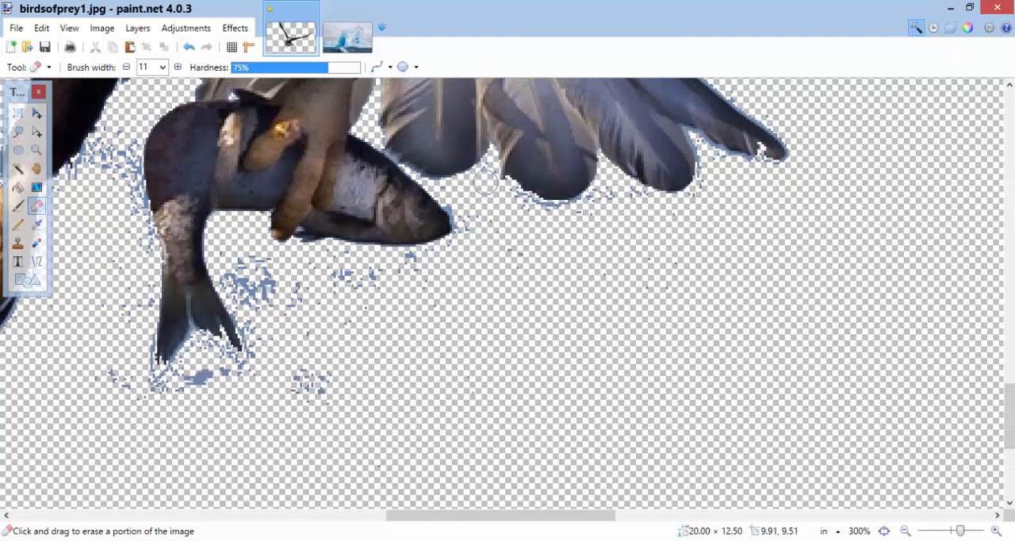
mouse_move(513, 198)
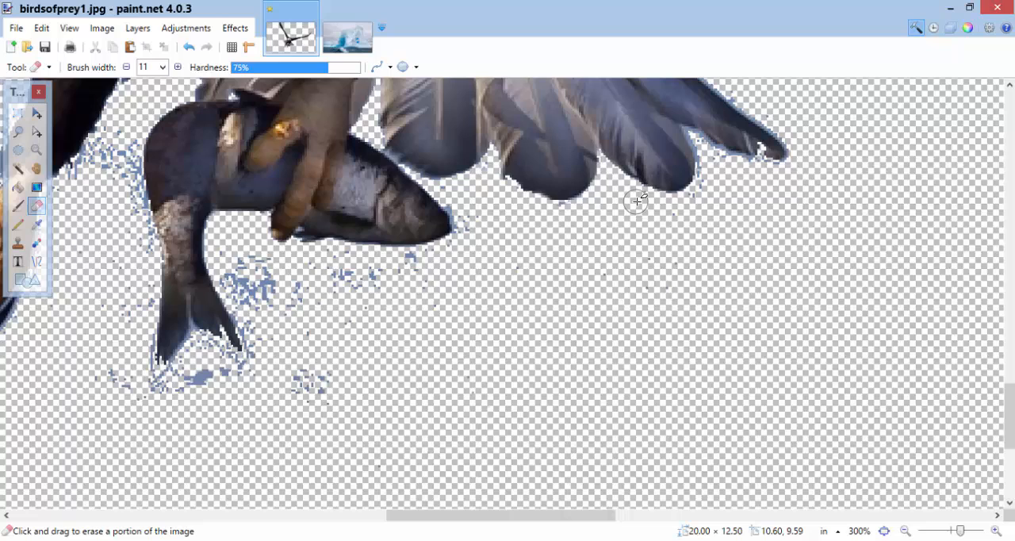
mouse_move(700, 195)
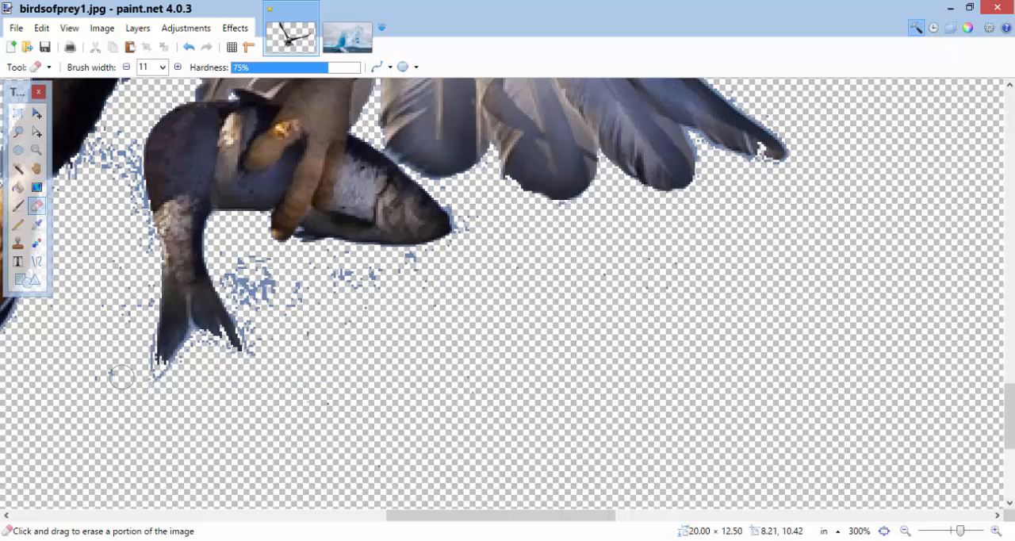
left_click_drag(119, 376, 103, 135)
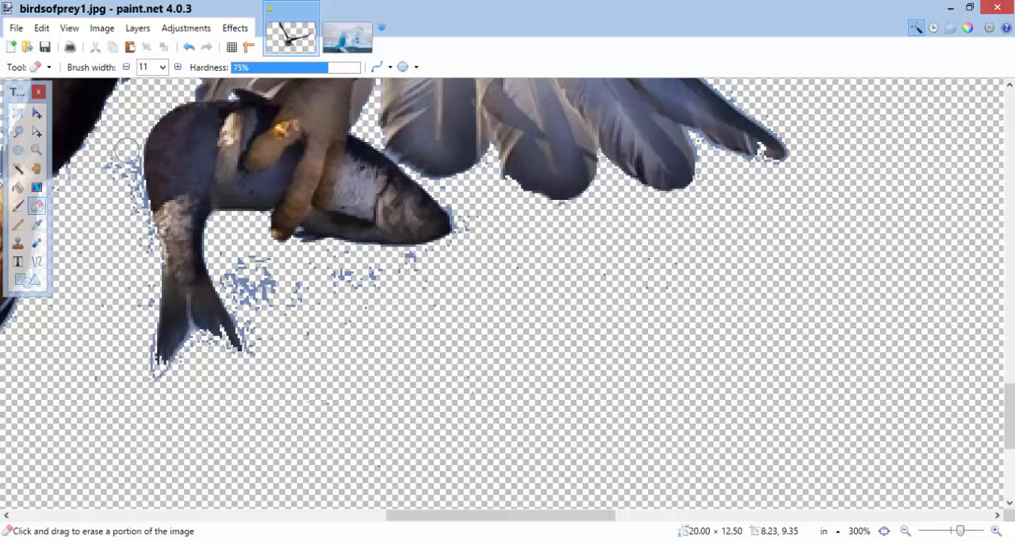
left_click_drag(127, 149, 140, 260)
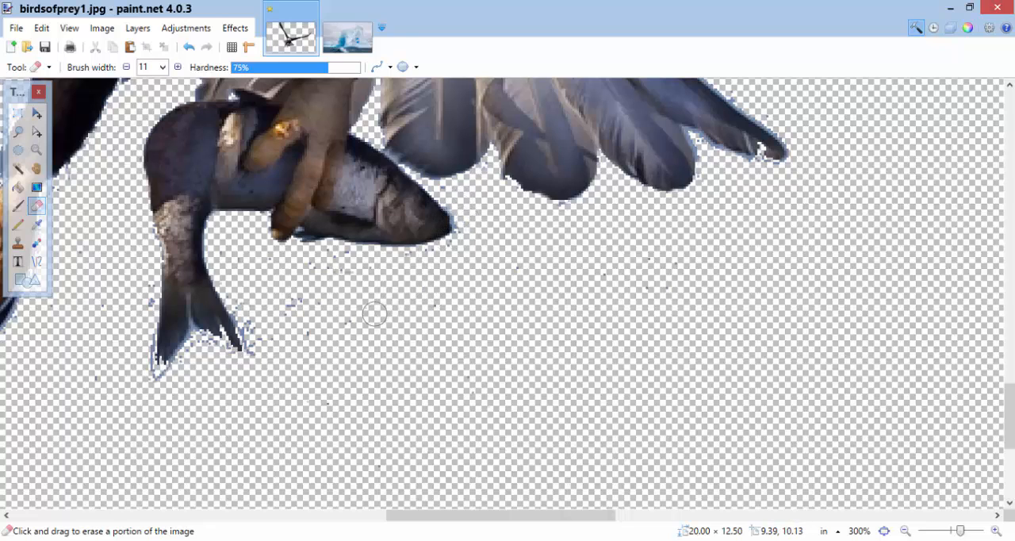
mouse_move(323, 349)
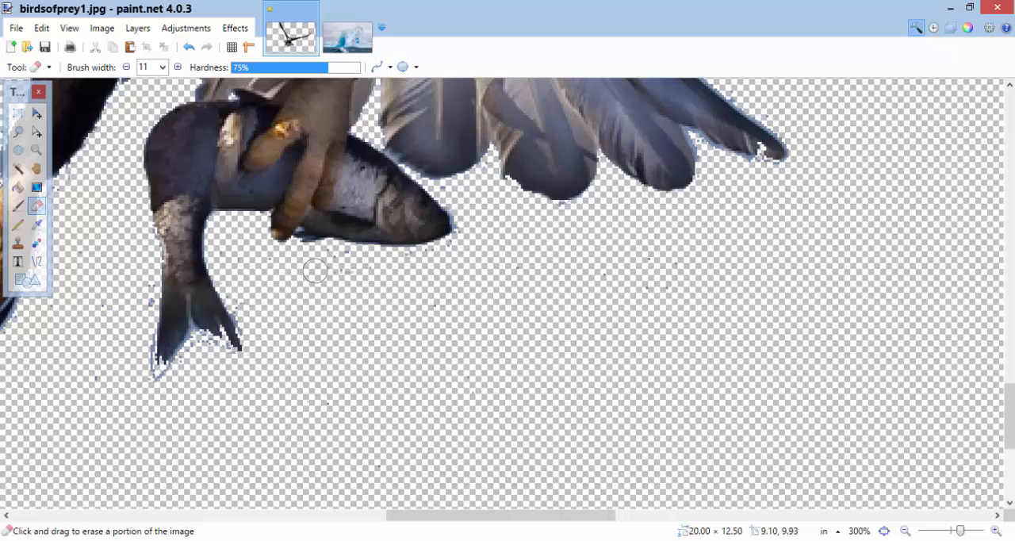
mouse_move(422, 270)
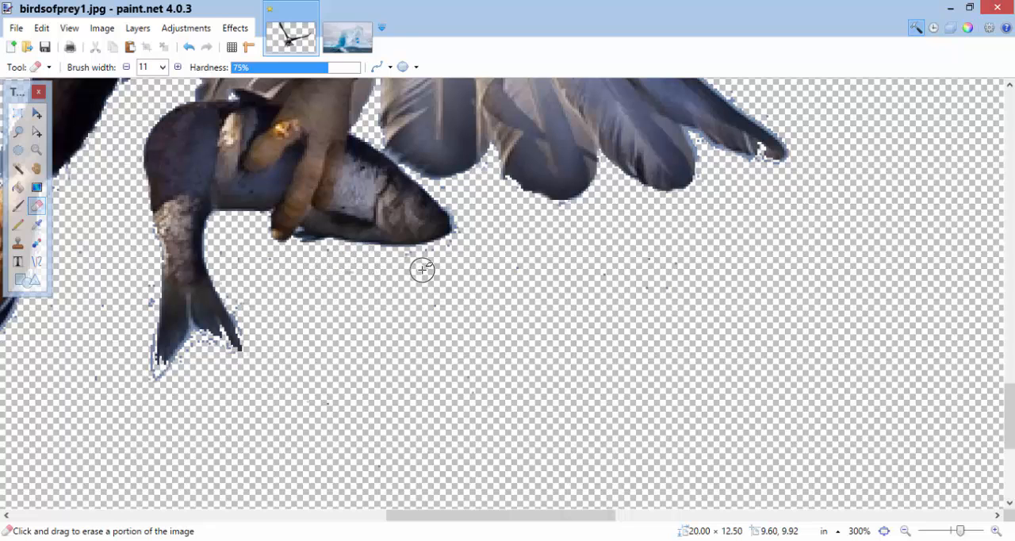
mouse_move(434, 257)
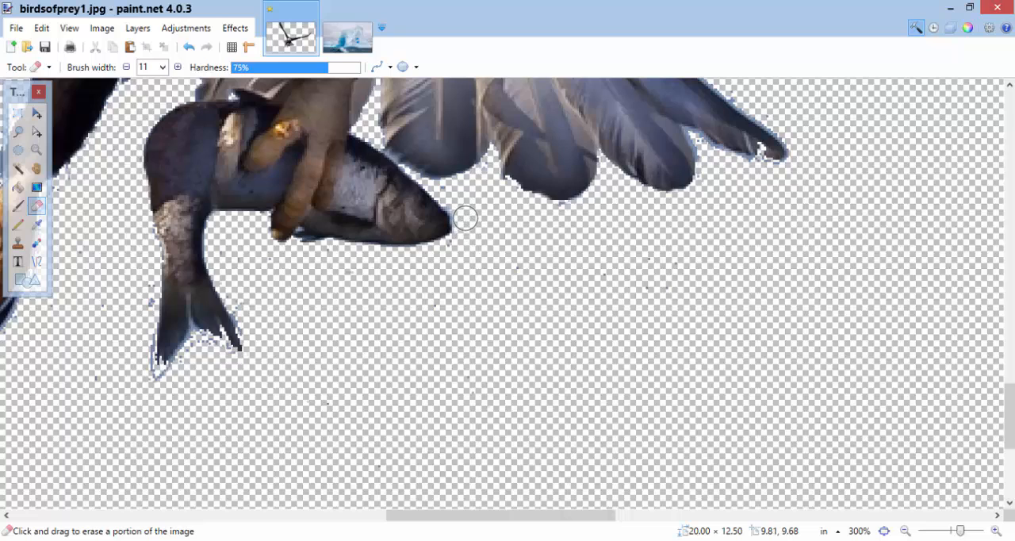
mouse_move(115, 114)
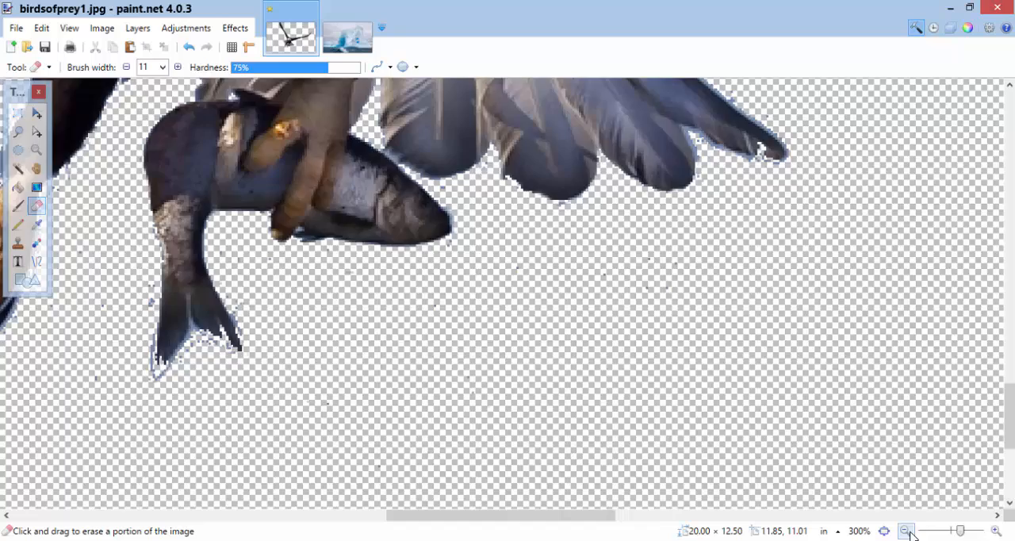
Zoom out and draw a rectangular selection around the whole eagle
left_click(905, 531)
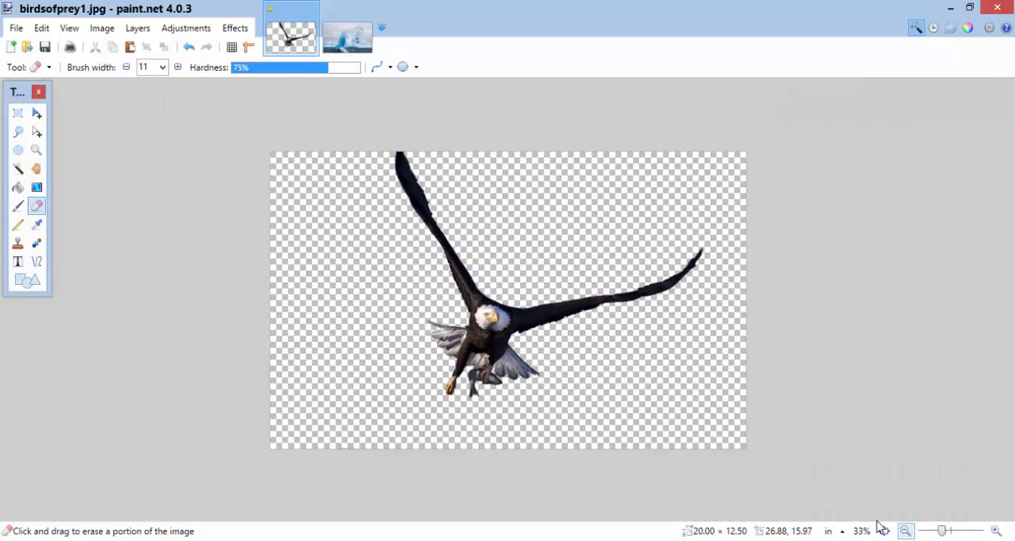
mouse_move(18, 95)
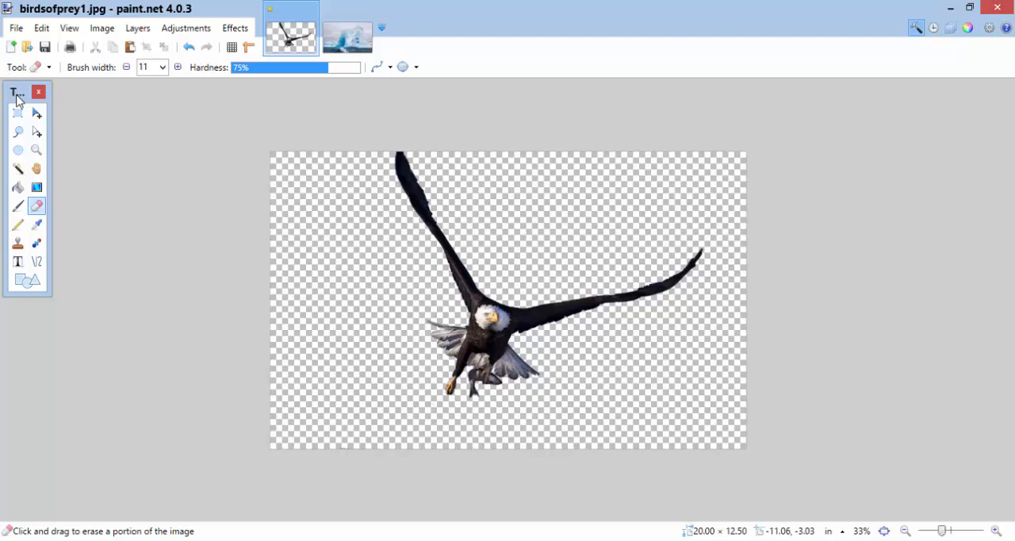
left_click(17, 113)
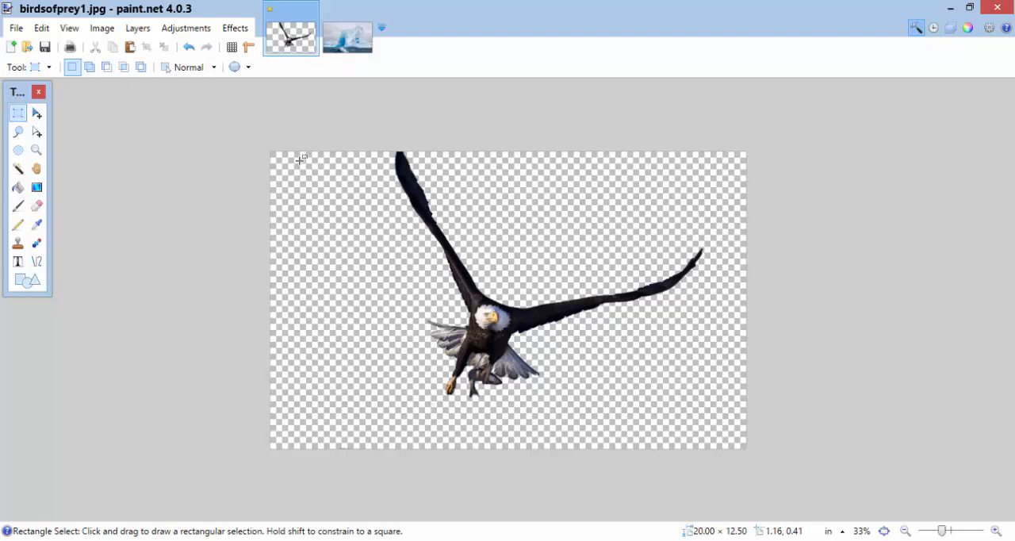
left_click_drag(307, 151, 698, 263)
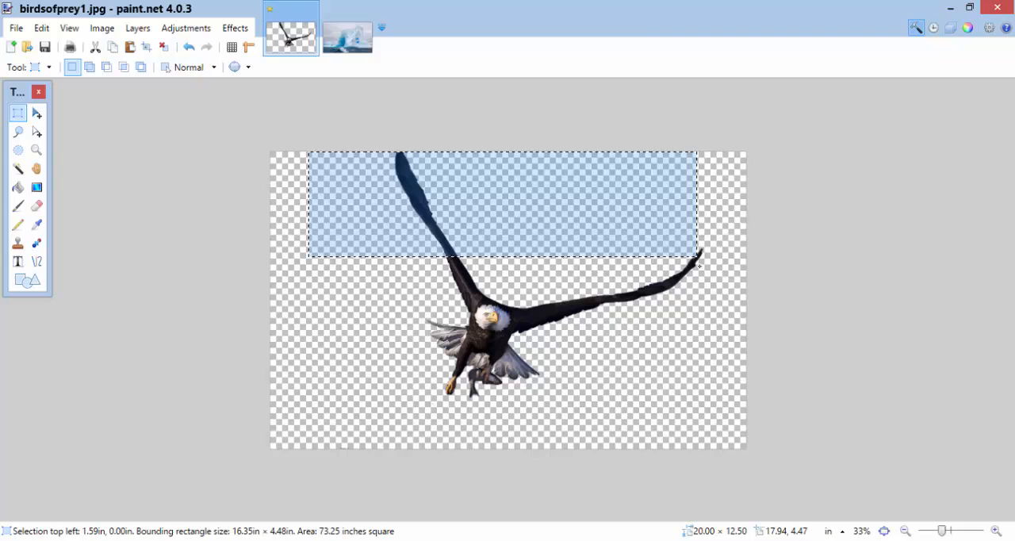
left_click_drag(697, 260, 720, 394)
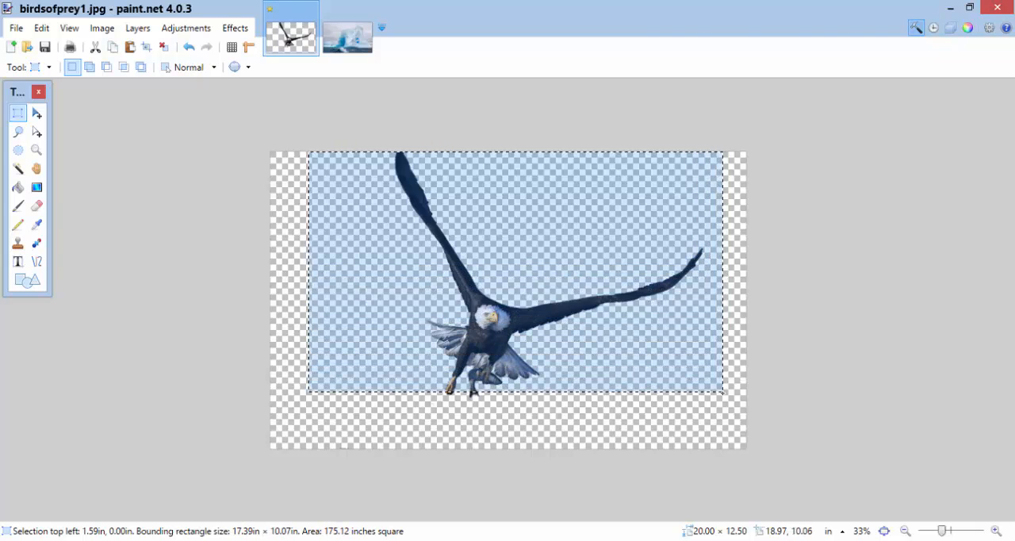
left_click_drag(721, 392, 729, 413)
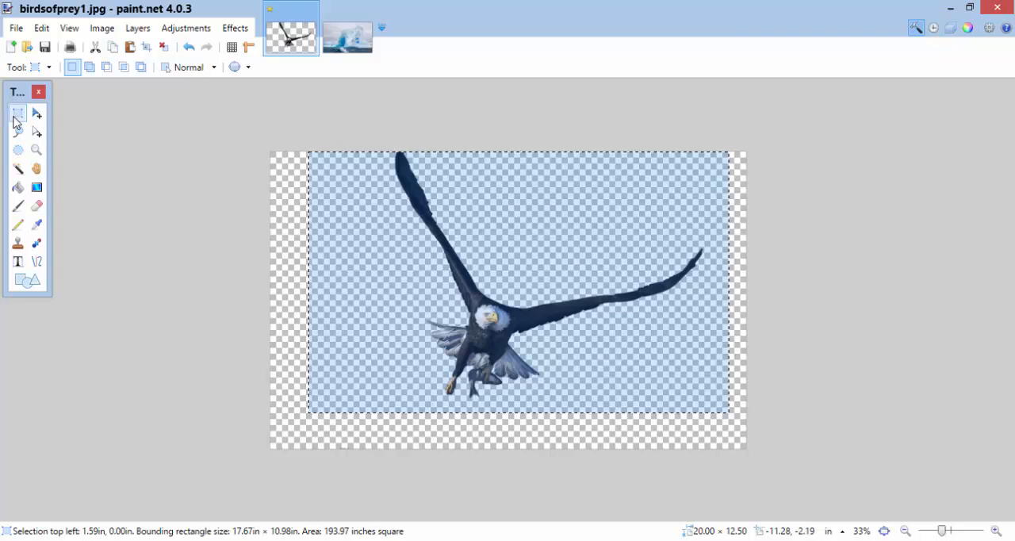
mouse_move(18, 112)
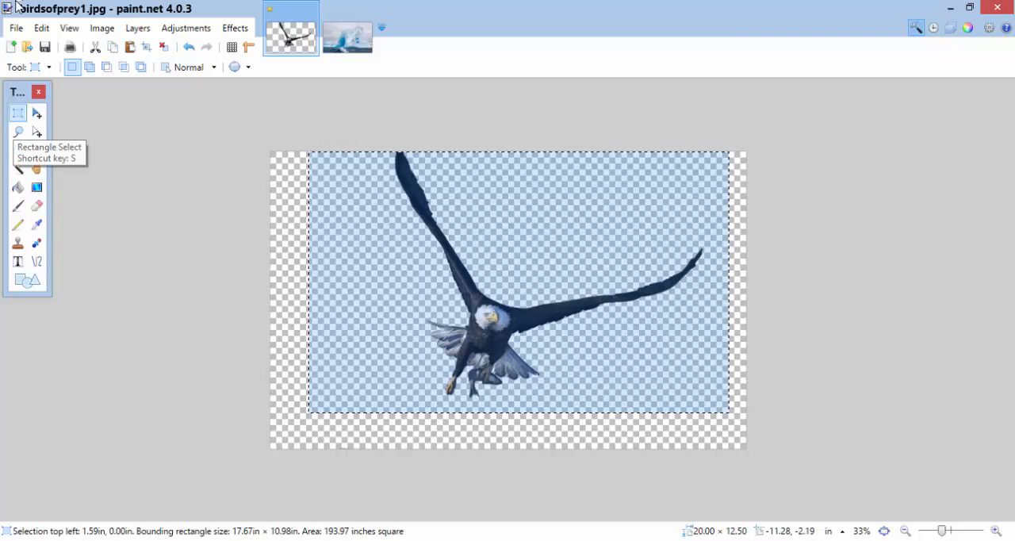
left_click(42, 27)
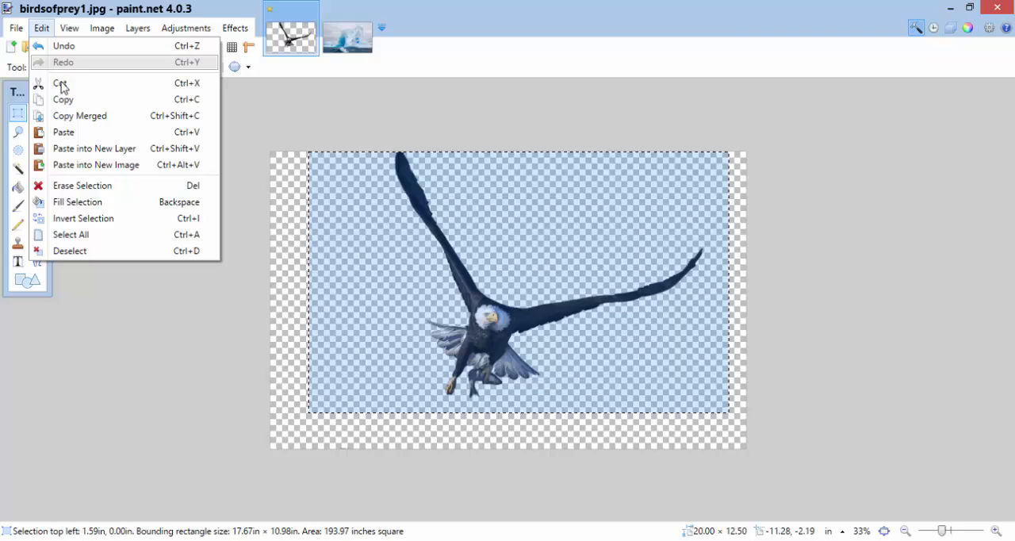
mouse_move(63, 99)
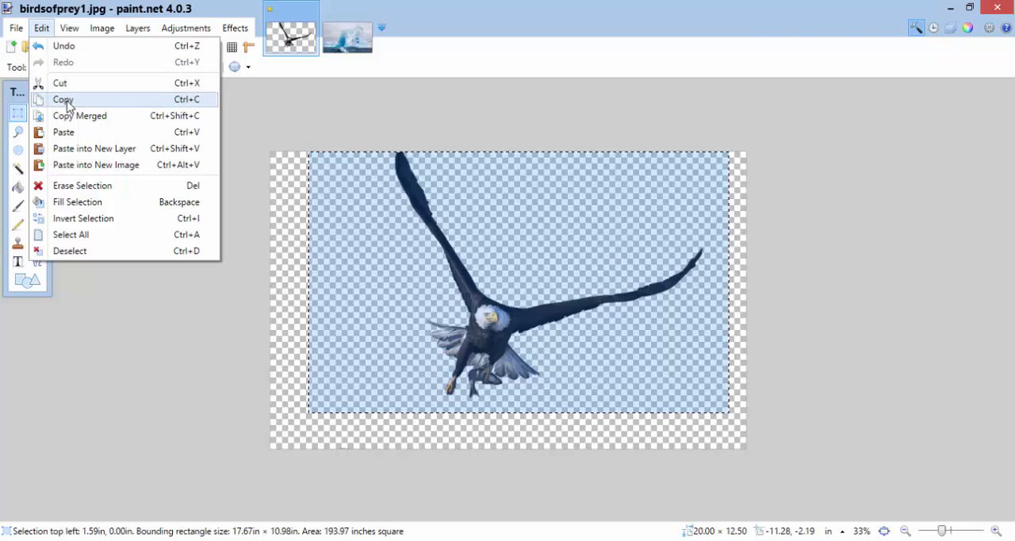
mouse_move(115, 105)
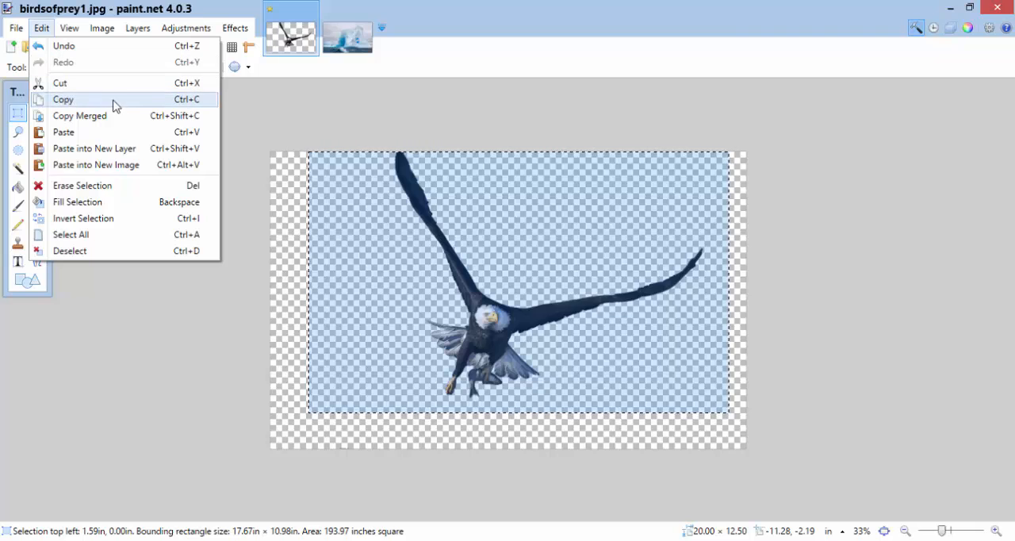
mouse_move(174, 104)
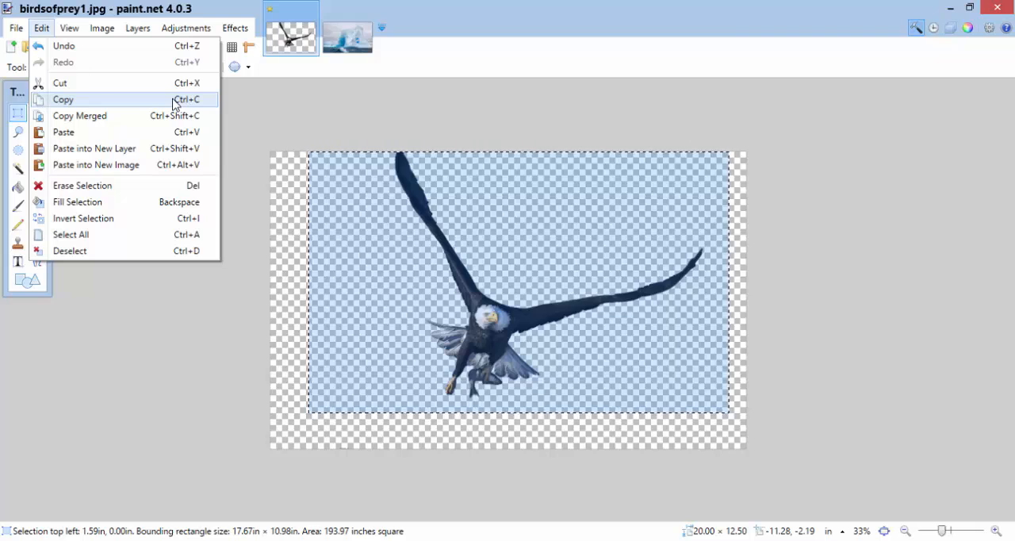
left_click(62, 99)
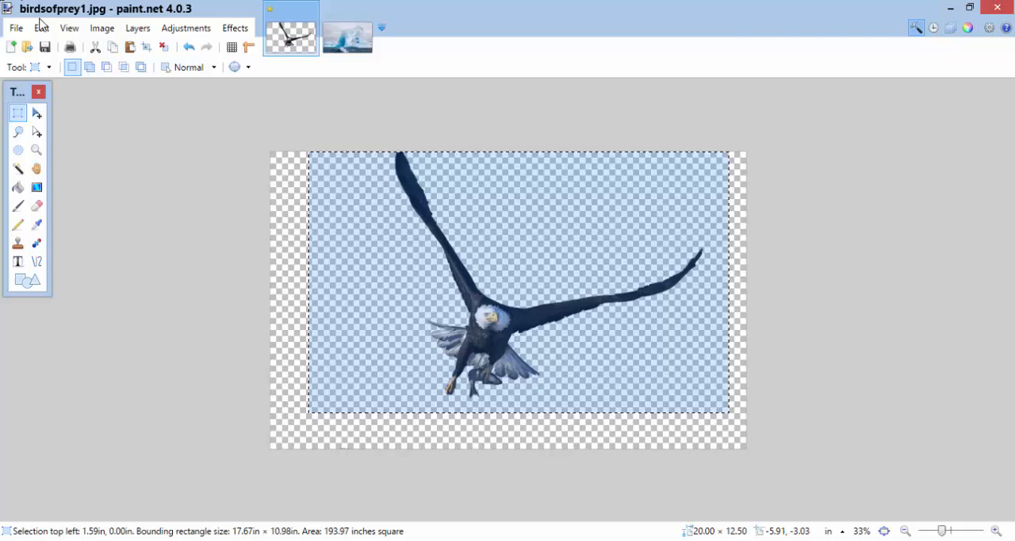
mouse_move(347, 34)
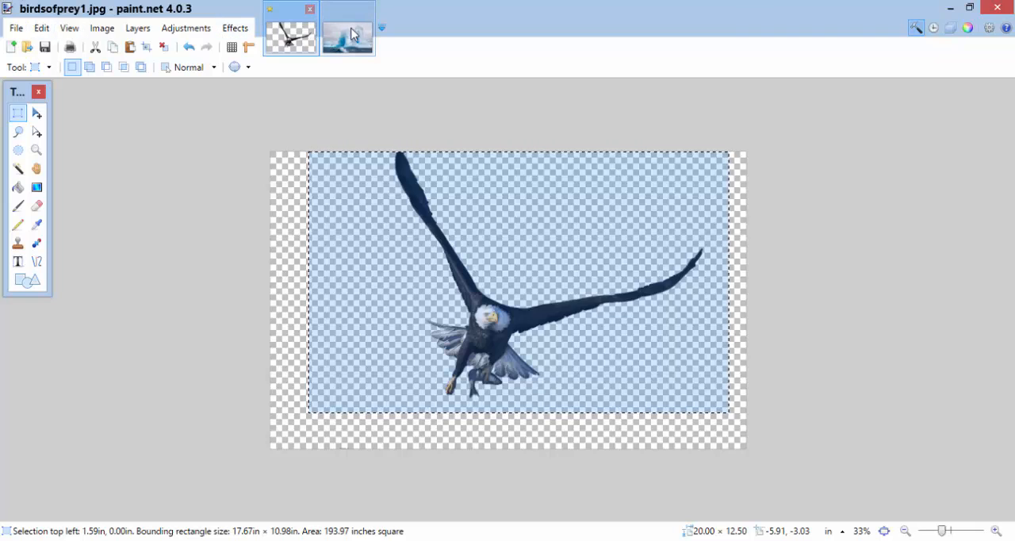
On the iceberg photo, use Edit > Paste into New Layer to add the eagle
left_click(347, 33)
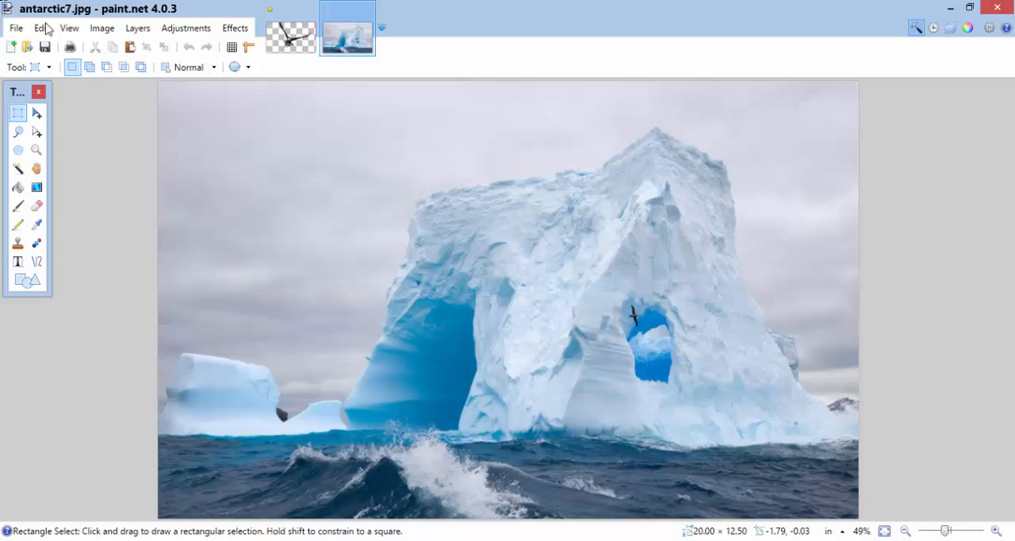
left_click(41, 28)
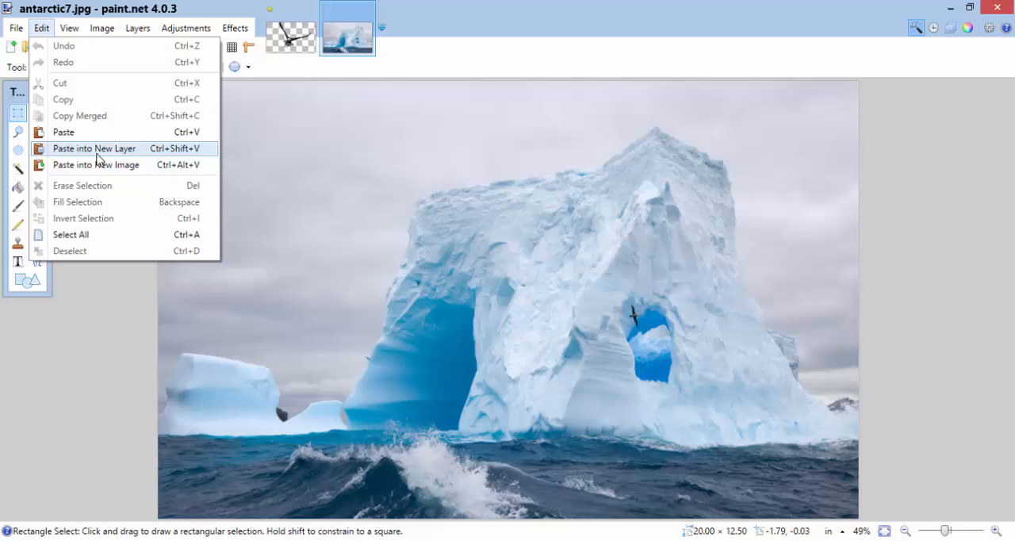
left_click(94, 148)
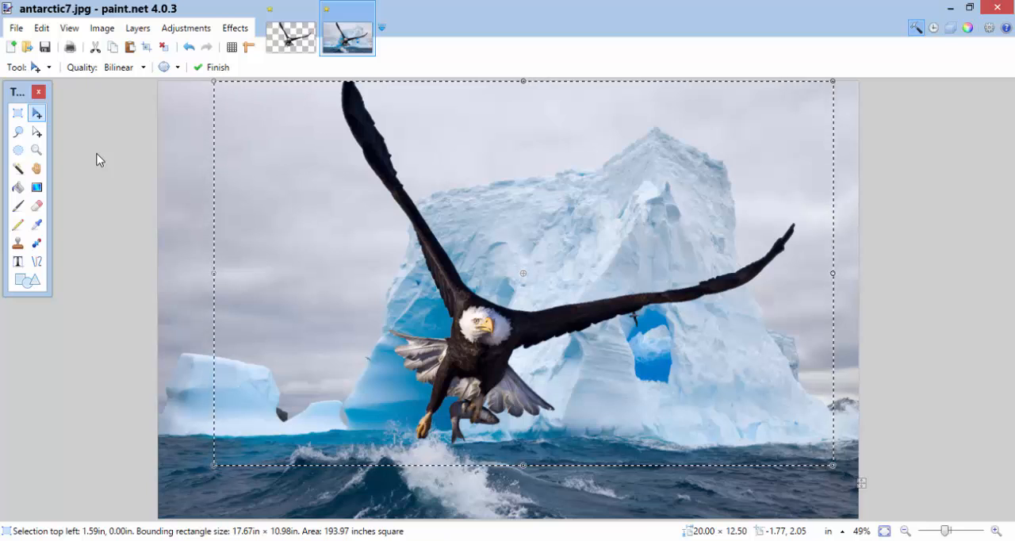
mouse_move(808, 492)
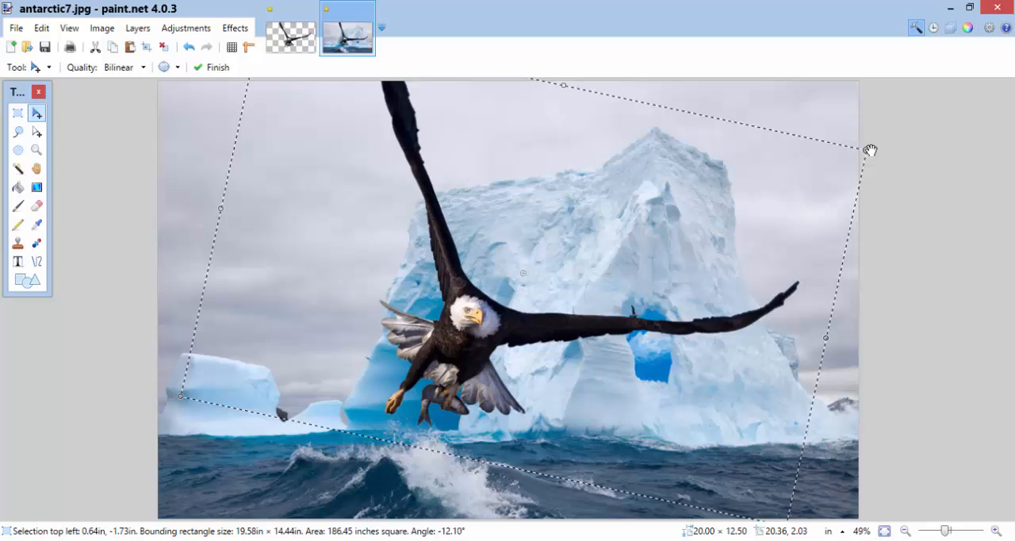
Rotate the pasted eagle by about twelve degrees over the iceberg
left_click_drag(872, 149, 829, 174)
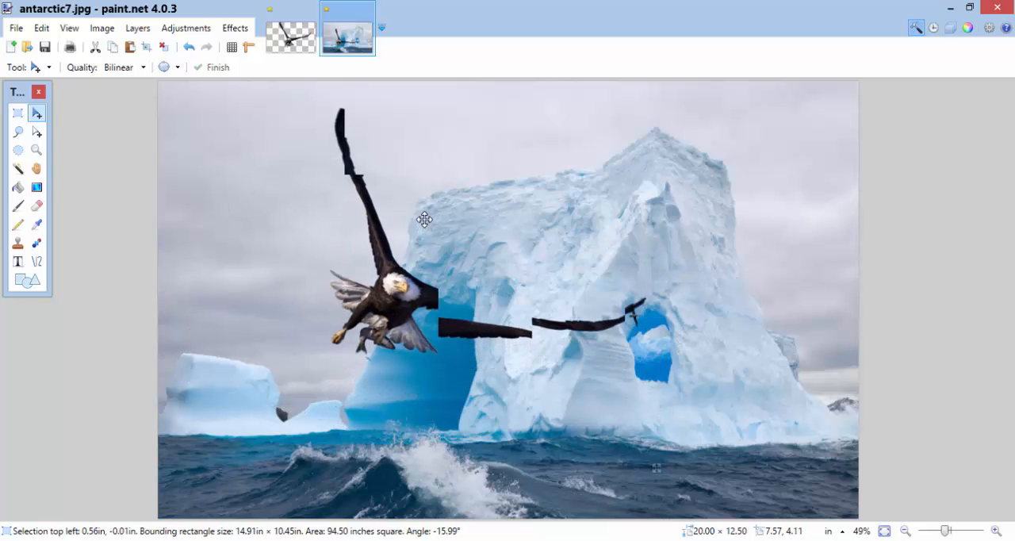
Drag the eagle higher over the iceberg, then glance at the birdsofprey image and return
left_click_drag(425, 220, 425, 191)
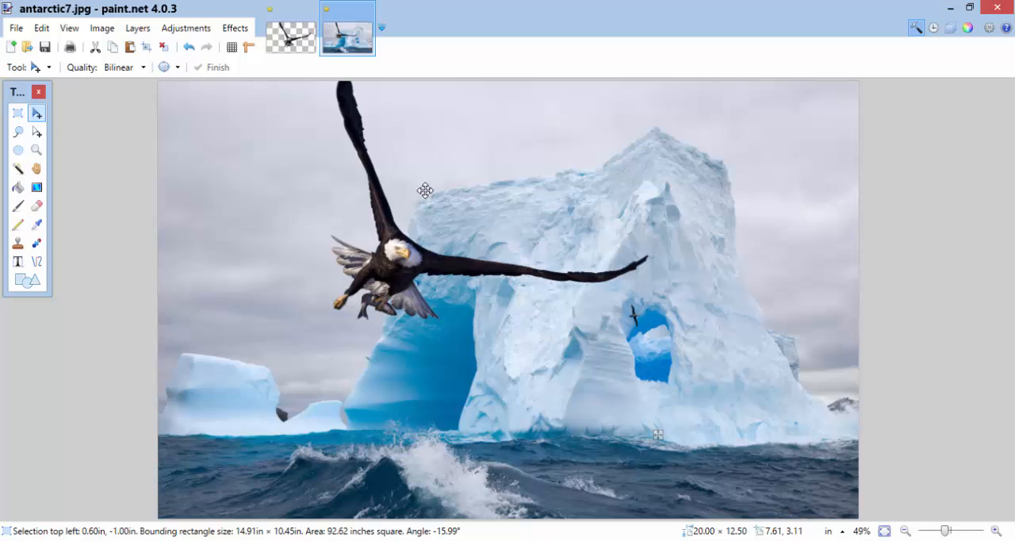
left_click_drag(425, 191, 426, 193)
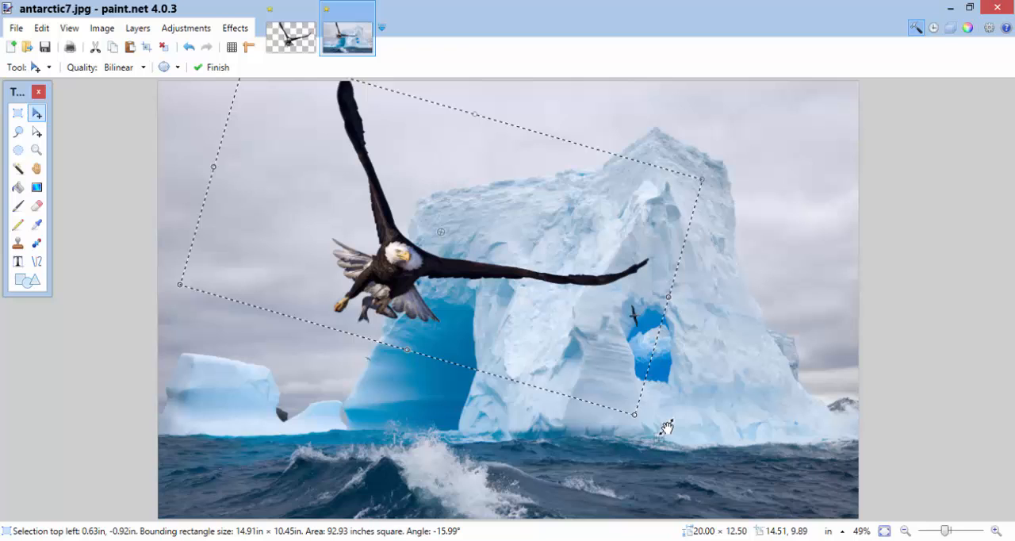
left_click(212, 66)
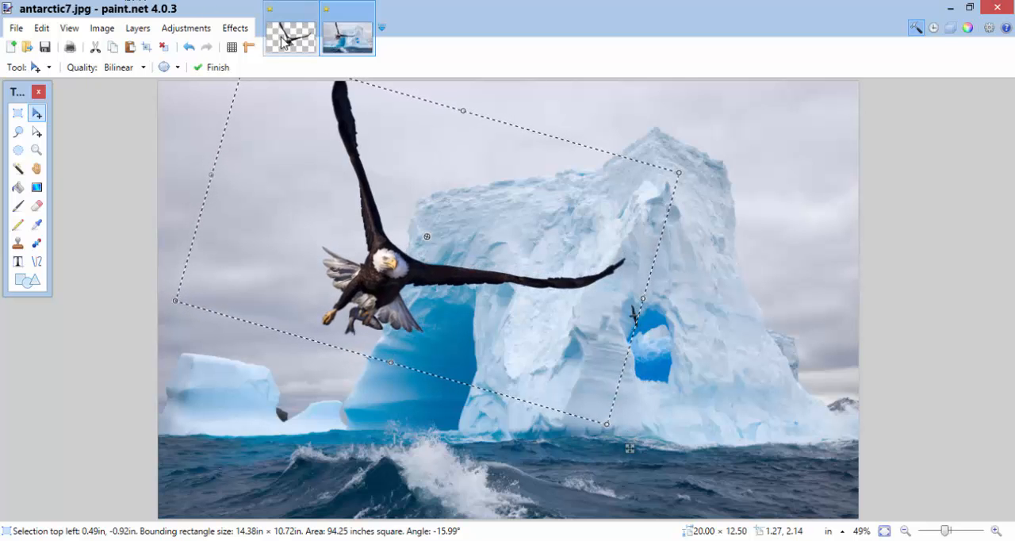
left_click(289, 38)
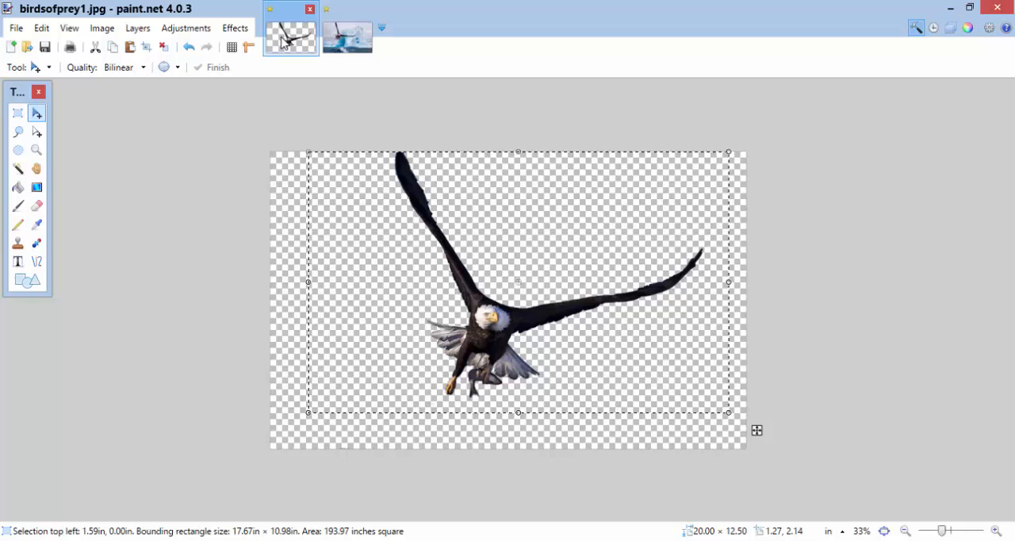
left_click(346, 37)
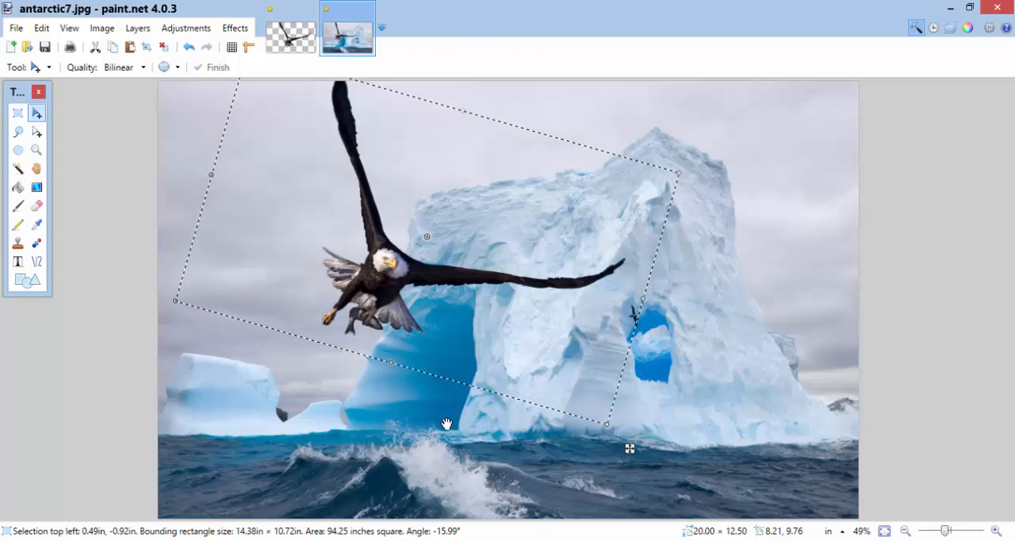
mouse_move(369, 308)
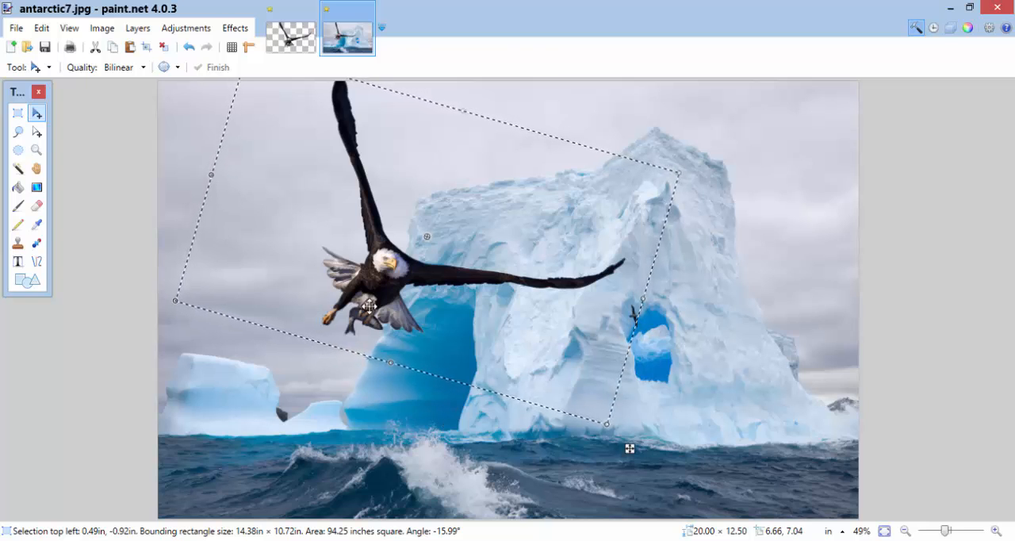
mouse_move(202, 102)
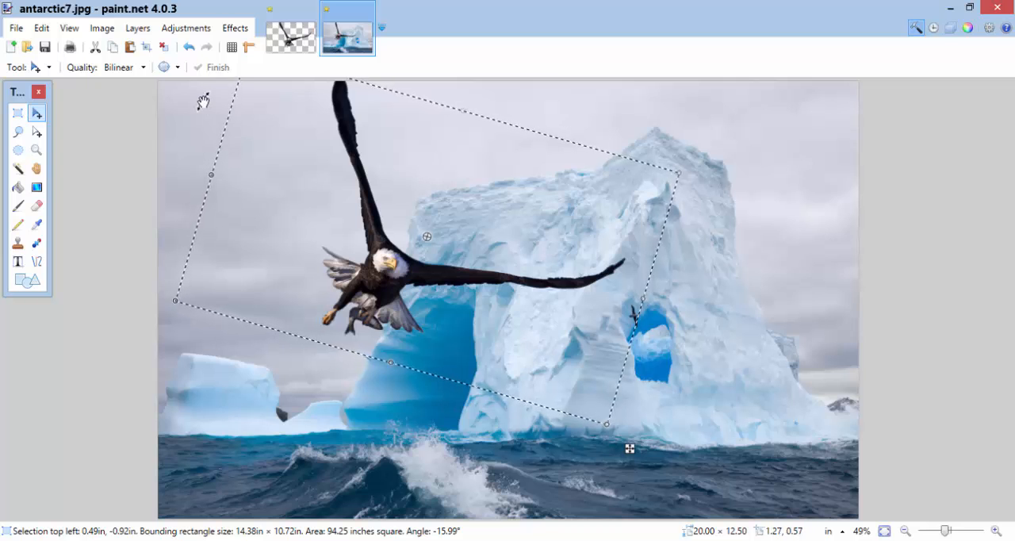
Use File > Save As and enter 'Eagle and Iceberg' as the file name
left_click(14, 28)
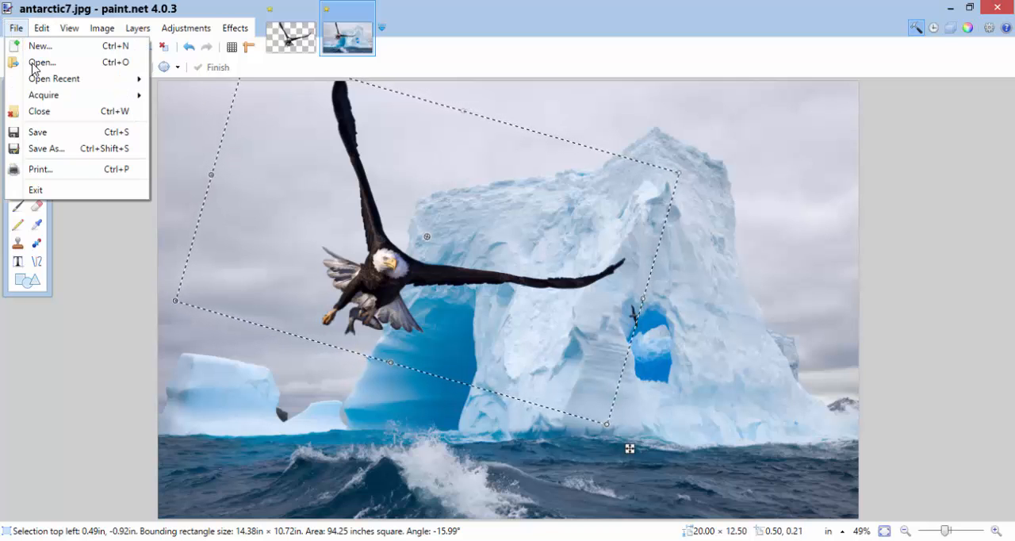
left_click(47, 148)
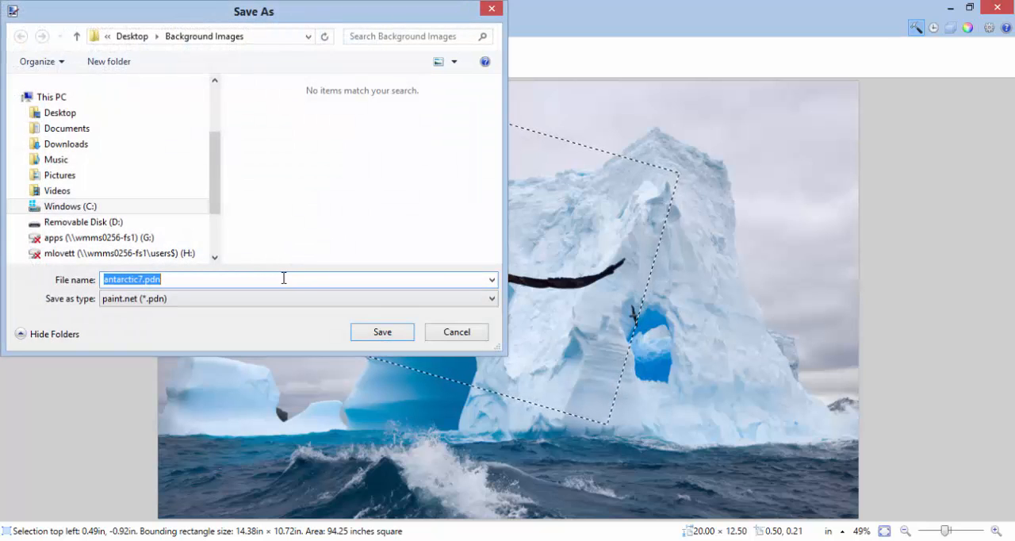
type("Eagle")
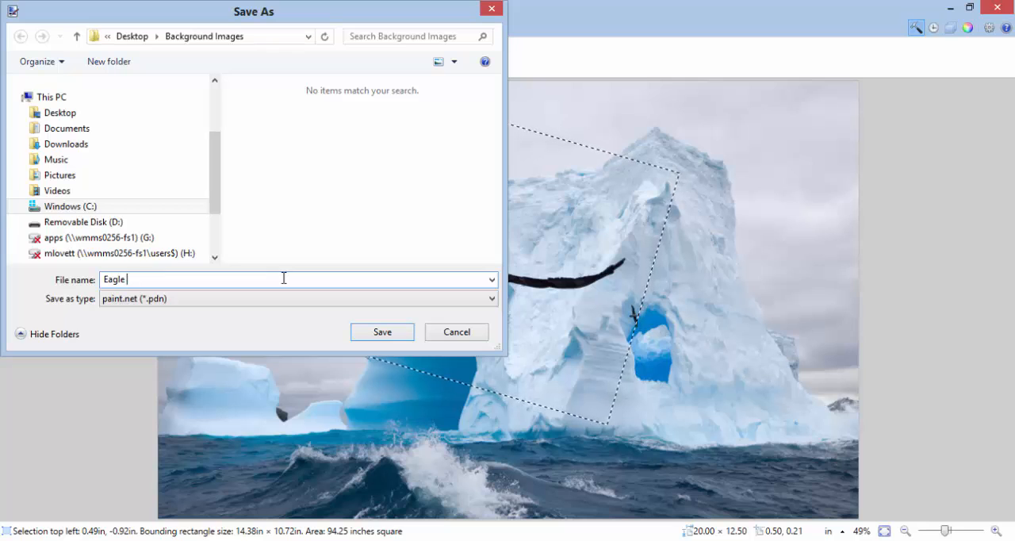
type("and l")
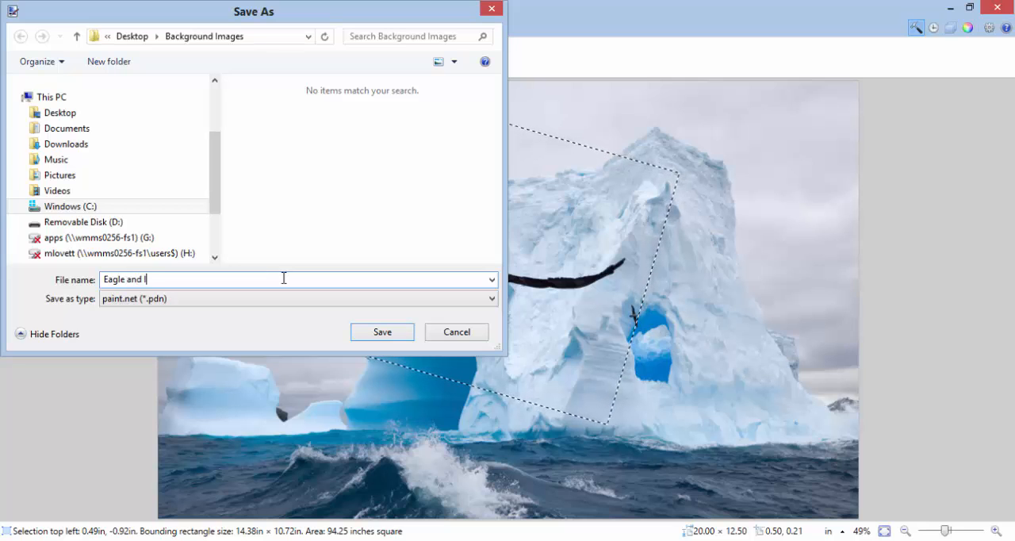
type("ceberg")
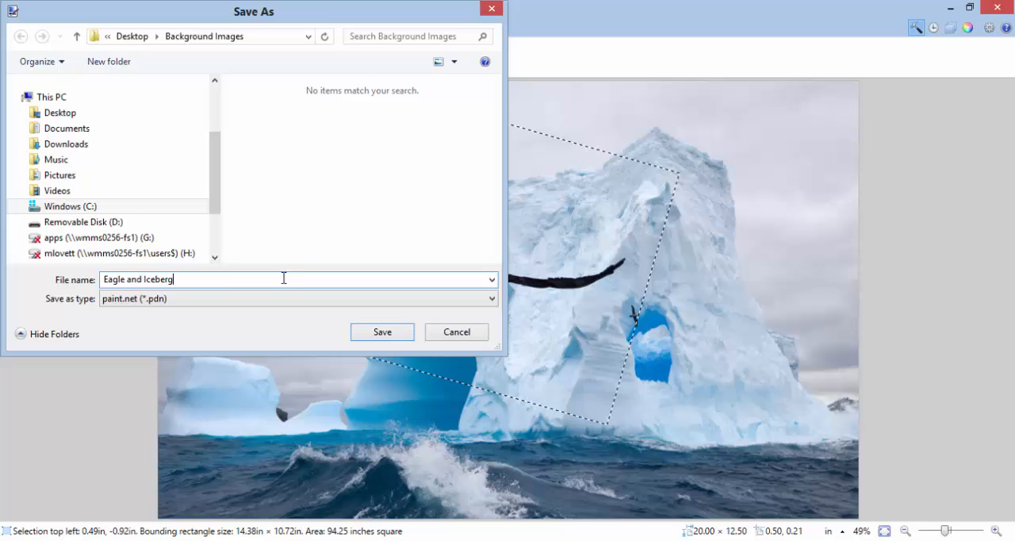
mouse_move(224, 279)
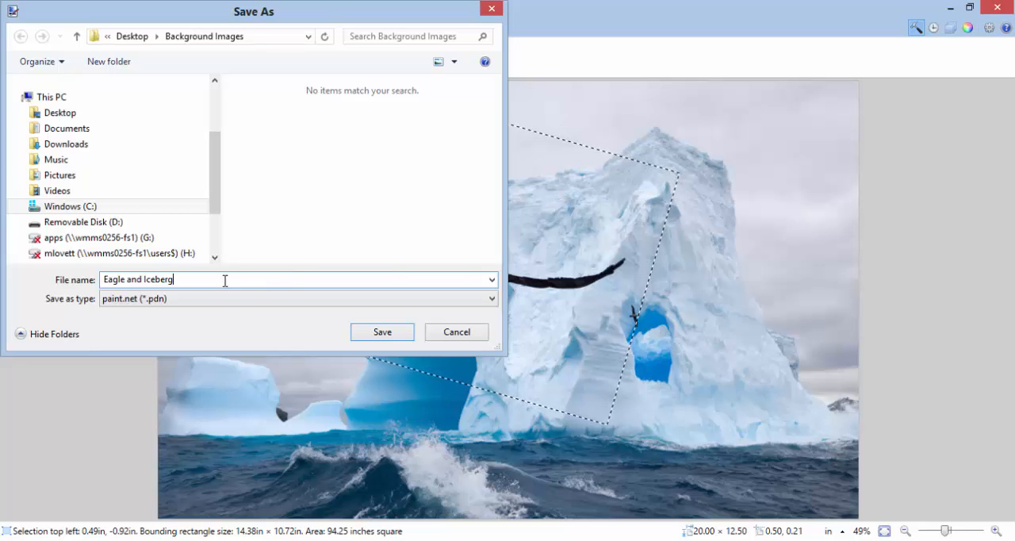
mouse_move(134, 337)
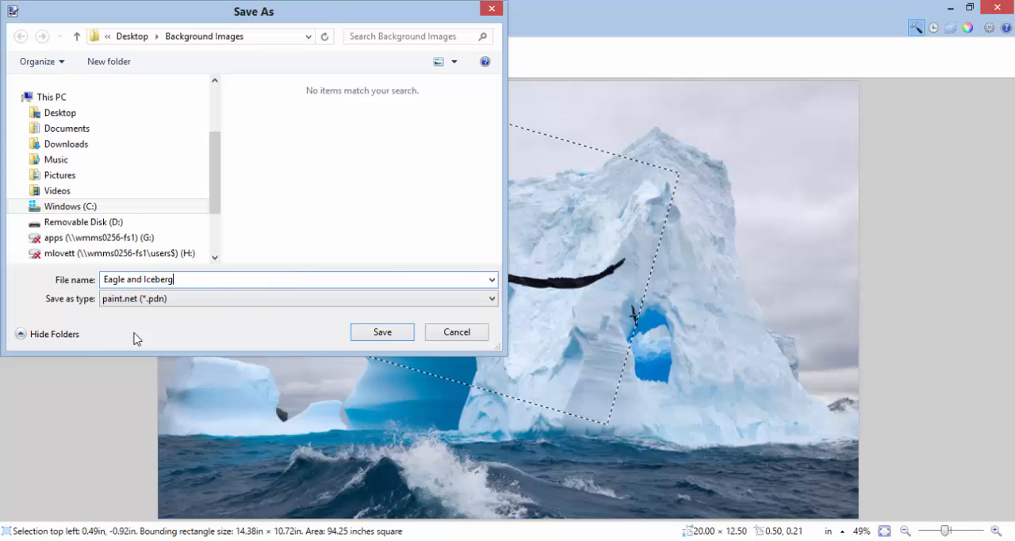
mouse_move(156, 303)
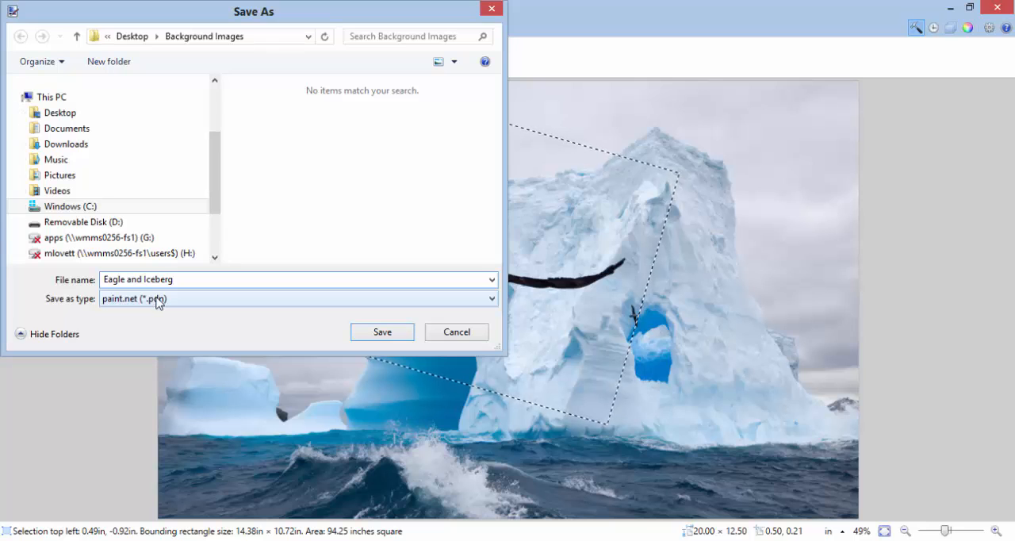
Choose JPEG as the format and save into Desktop > out of place
left_click(297, 298)
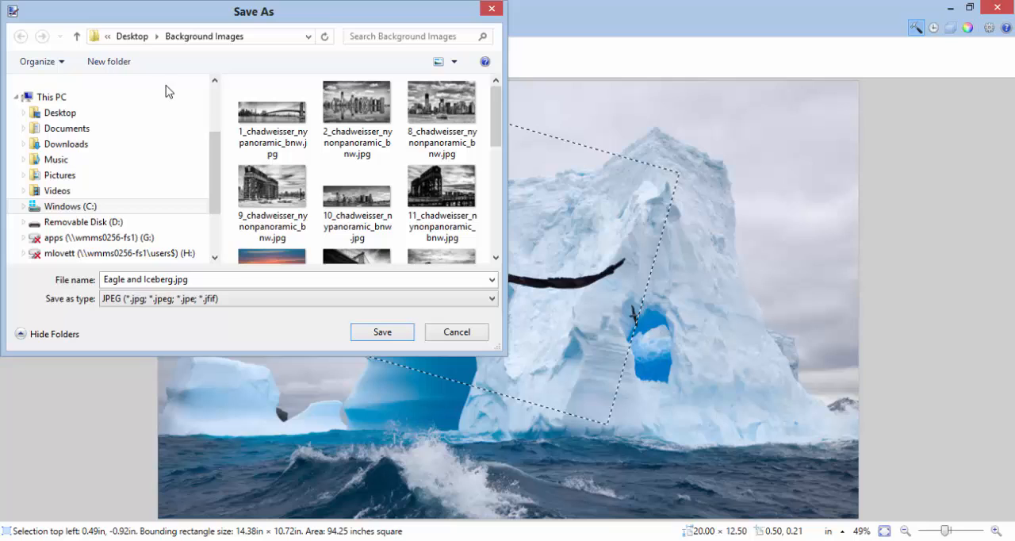
left_click(60, 113)
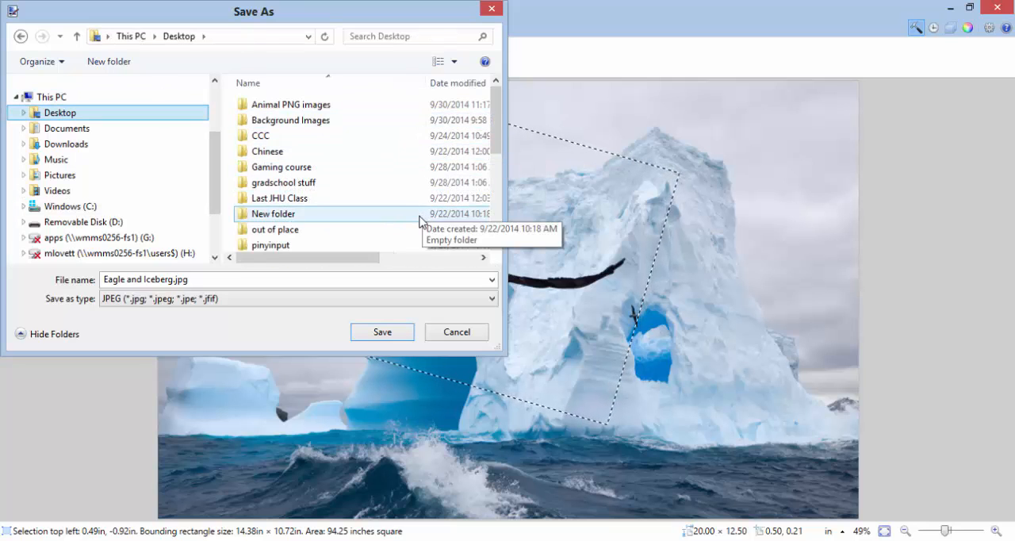
left_click(274, 229)
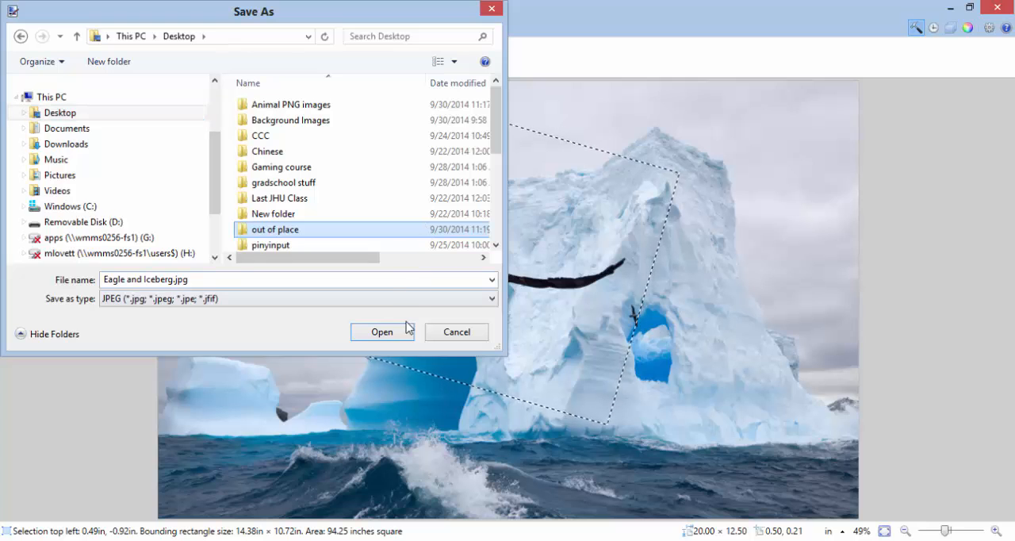
double_click(274, 230)
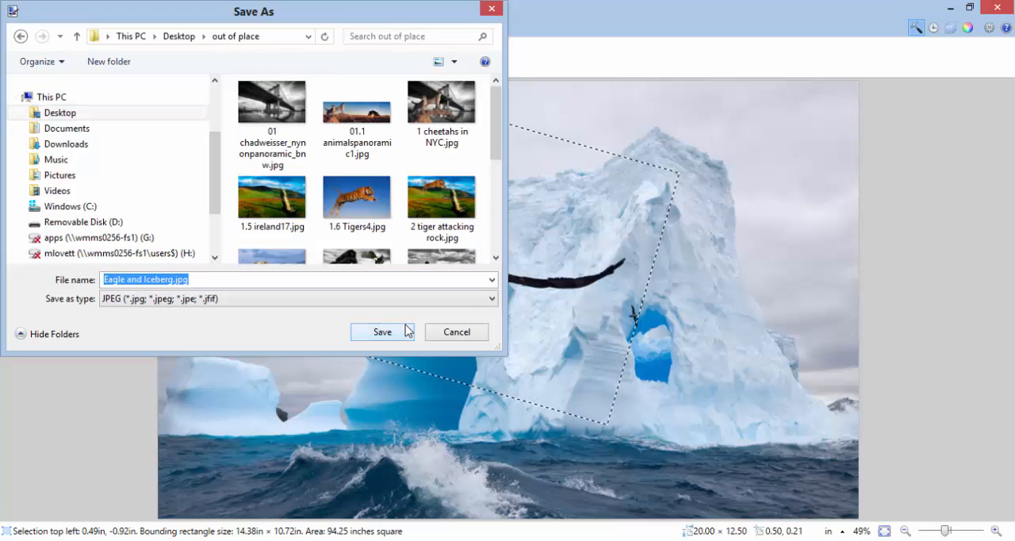
left_click(382, 332)
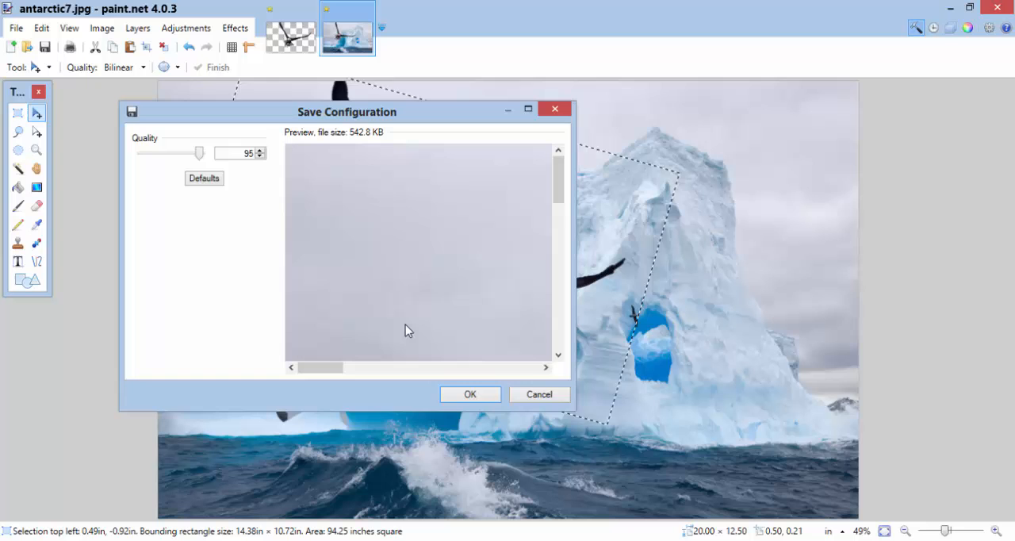
Accept JPEG quality 95 to save Eagle and Iceberg.jpg
left_click(470, 394)
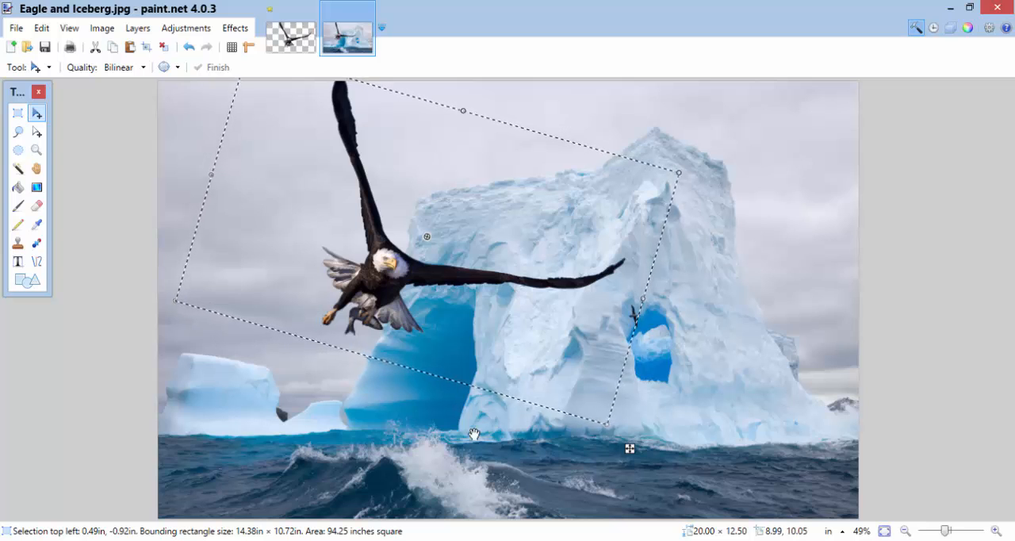
mouse_move(473, 434)
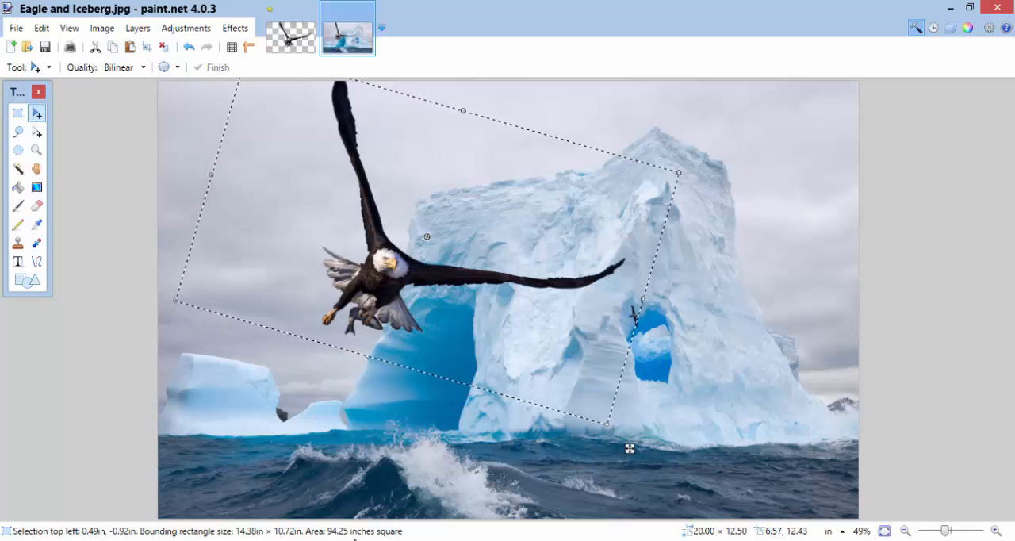